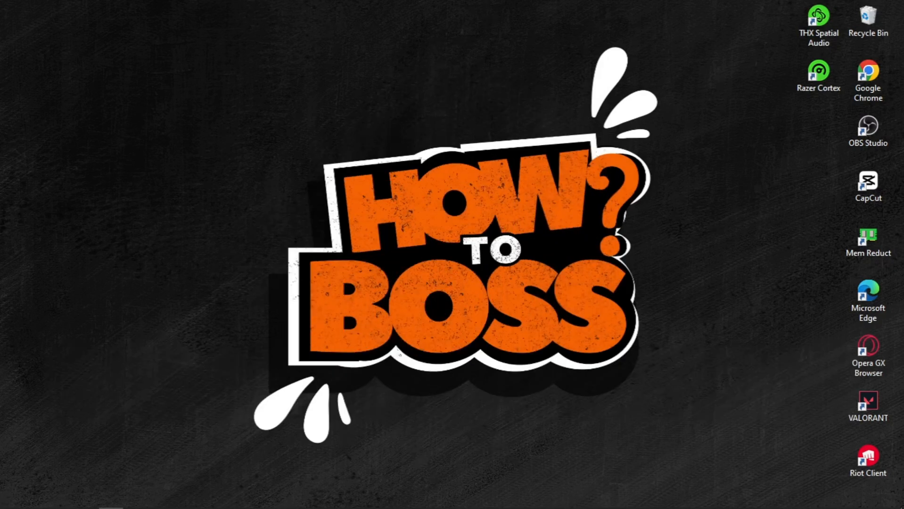
{"action": "mouse_move", "coordinate": [898, 101]}
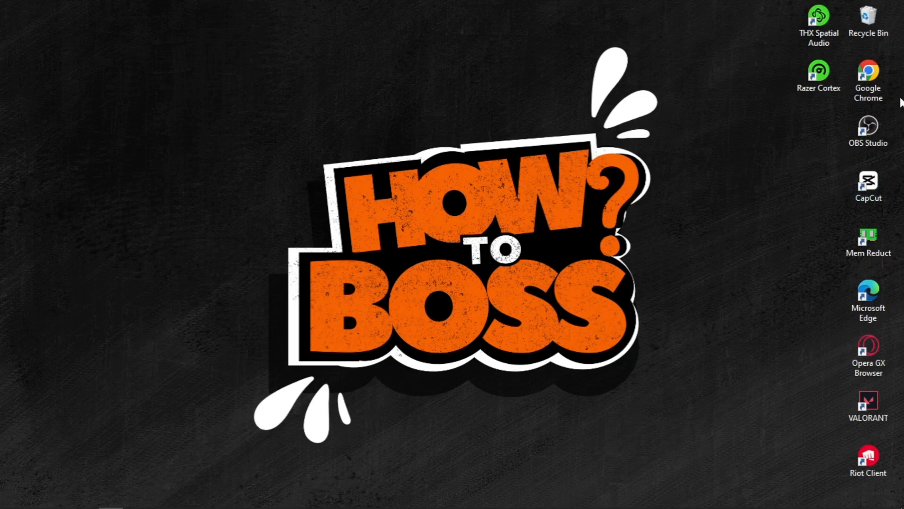
Launch Google Chrome from the desktop shortcut
{"action": "double_click", "coordinate": [867, 77]}
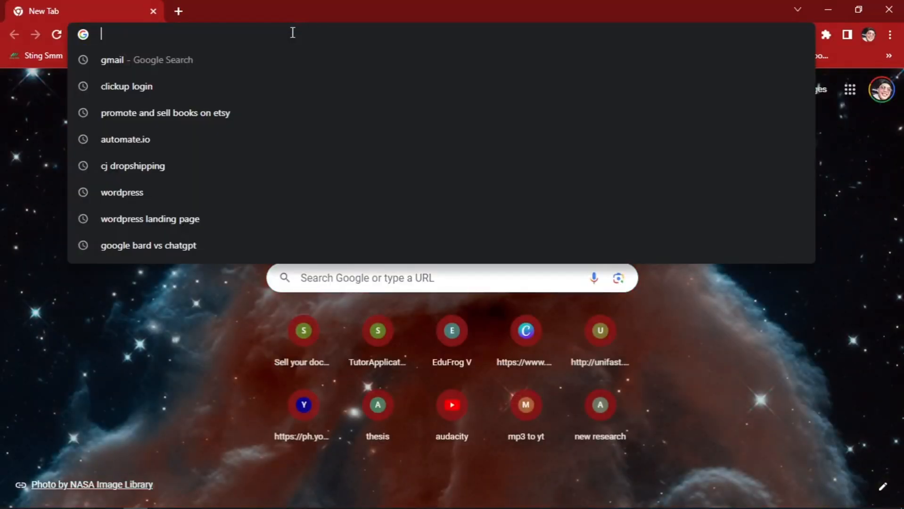
Search Google for 'clickup login' and open the ClickUp homepage from the results
{"action": "type", "text": "clickup login"}
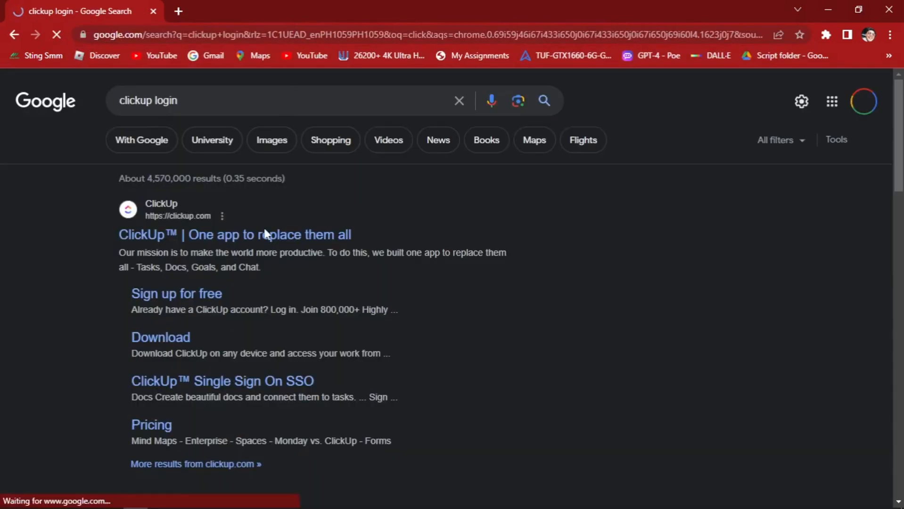
{"action": "left_click", "coordinate": [234, 234]}
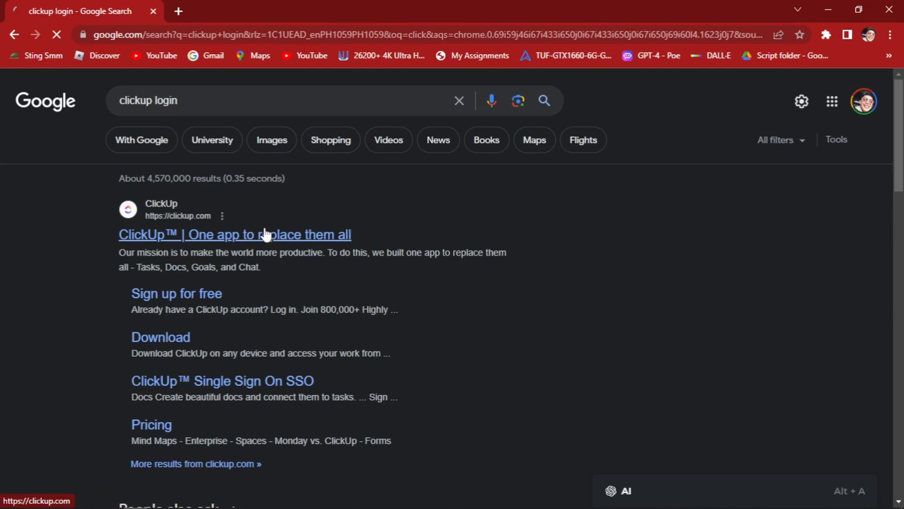
{"action": "left_click", "coordinate": [235, 234]}
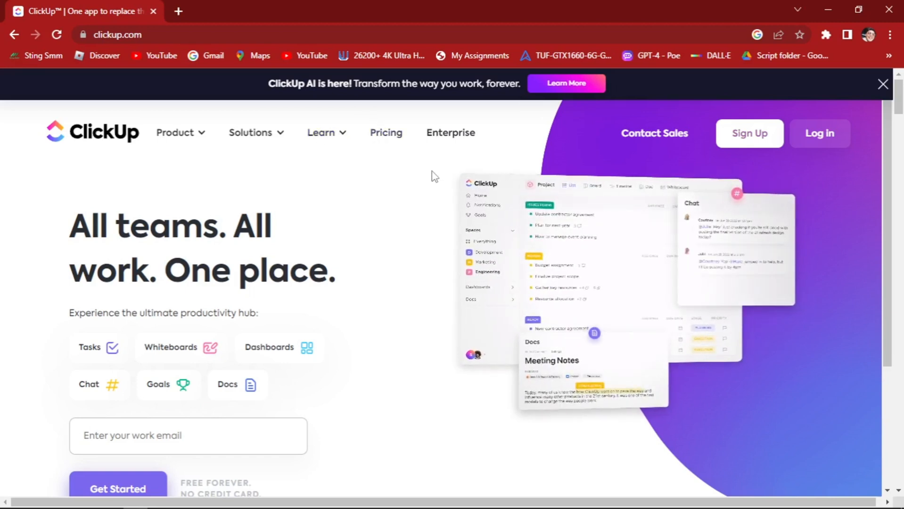
{"action": "scroll", "scroll_direction": "down", "scroll_amount": 3}
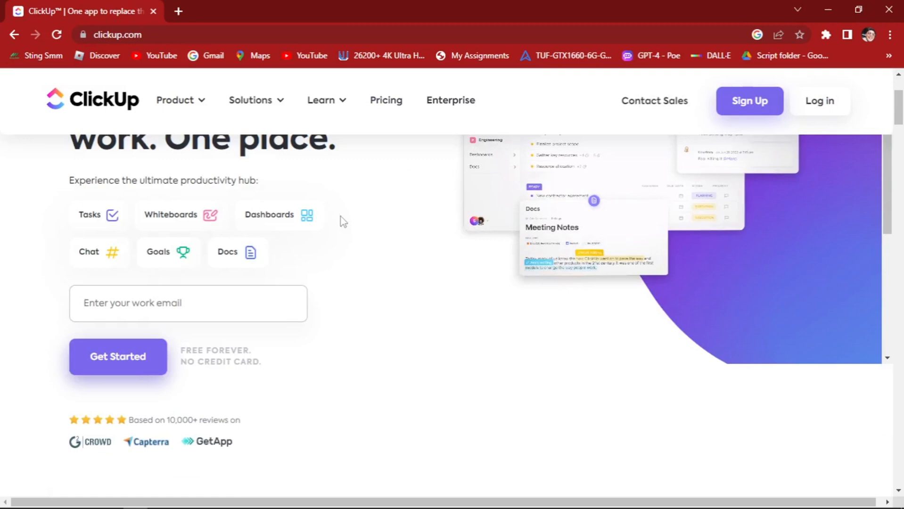
{"action": "scroll", "scroll_direction": "up", "scroll_amount": 3}
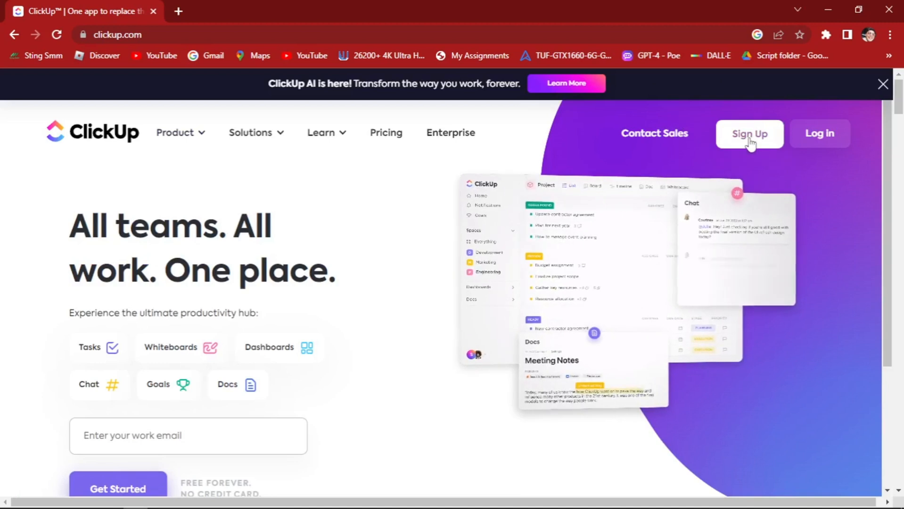
Start a free sign-up, enter the work Gmail address and submit it
{"action": "left_click", "coordinate": [748, 134]}
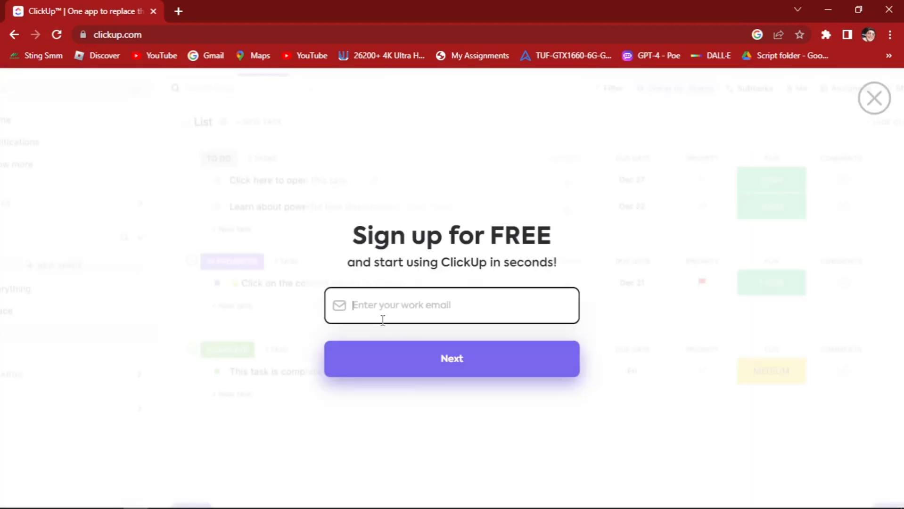
{"action": "mouse_move", "coordinate": [396, 305]}
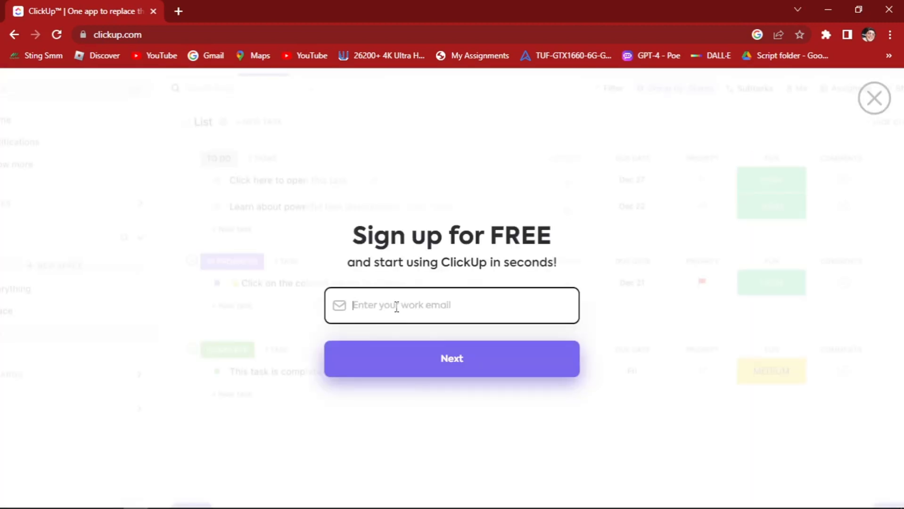
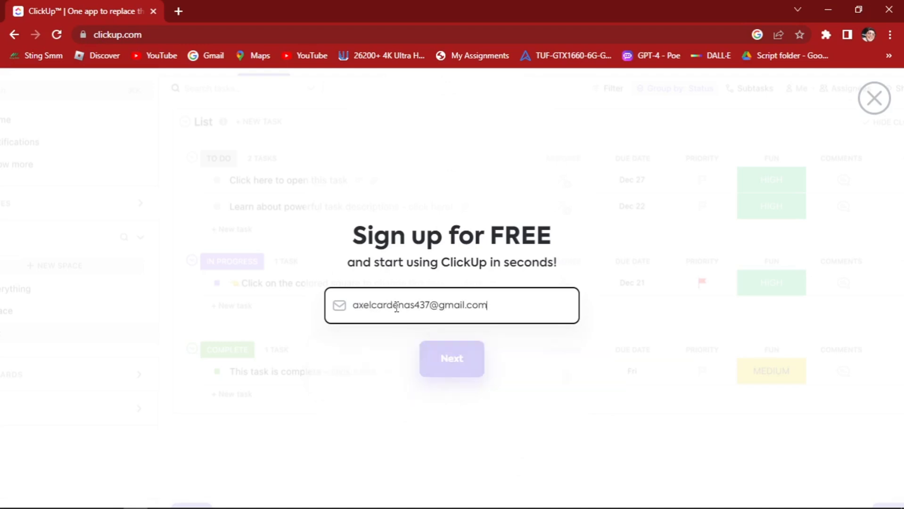
{"action": "left_click", "coordinate": [451, 358]}
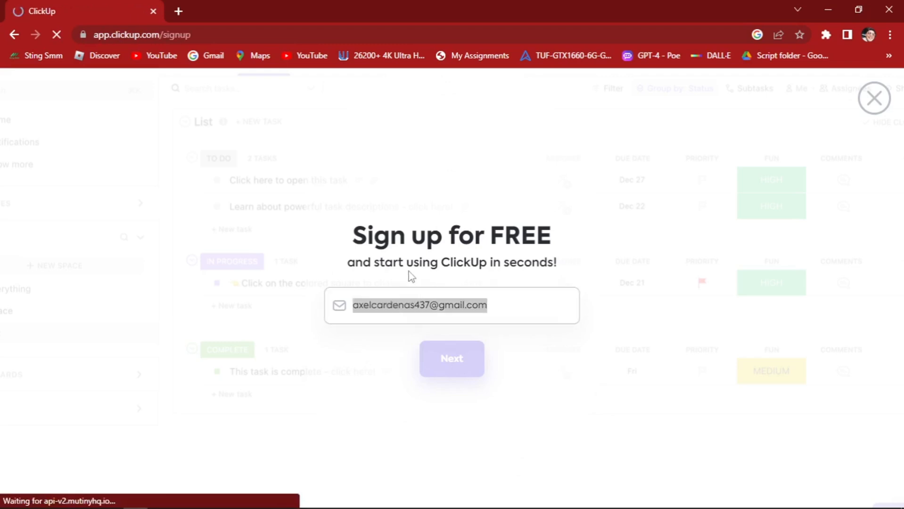
Enter full name 'Axe' and a password, then submit the account details
{"action": "left_click", "coordinate": [451, 358]}
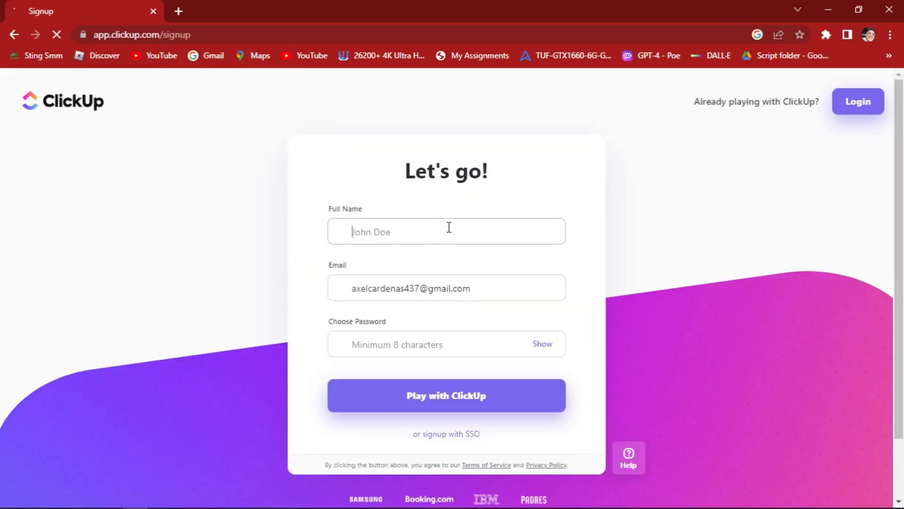
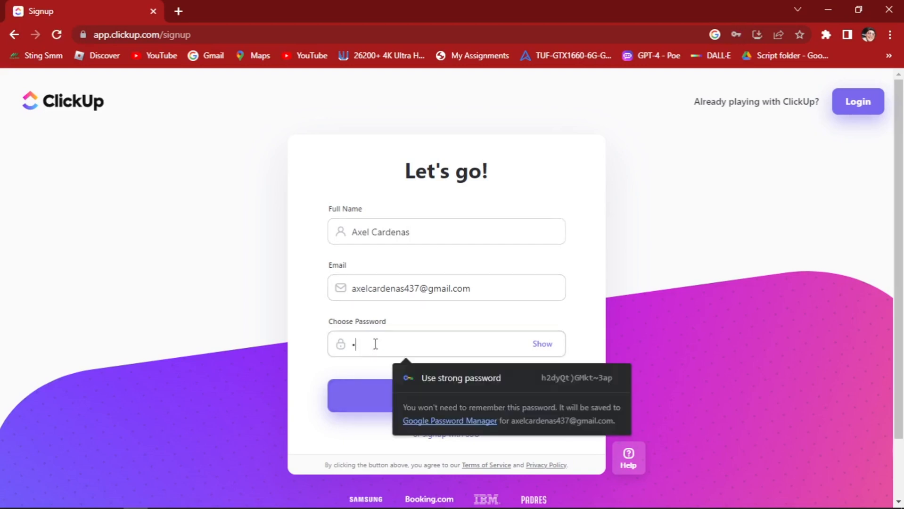
{"action": "type", "text": "•••••"}
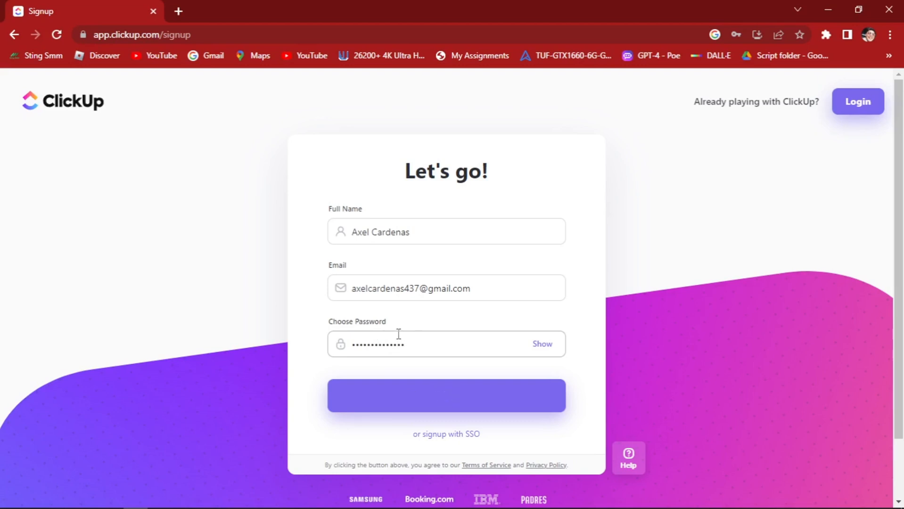
{"action": "left_click", "coordinate": [446, 395]}
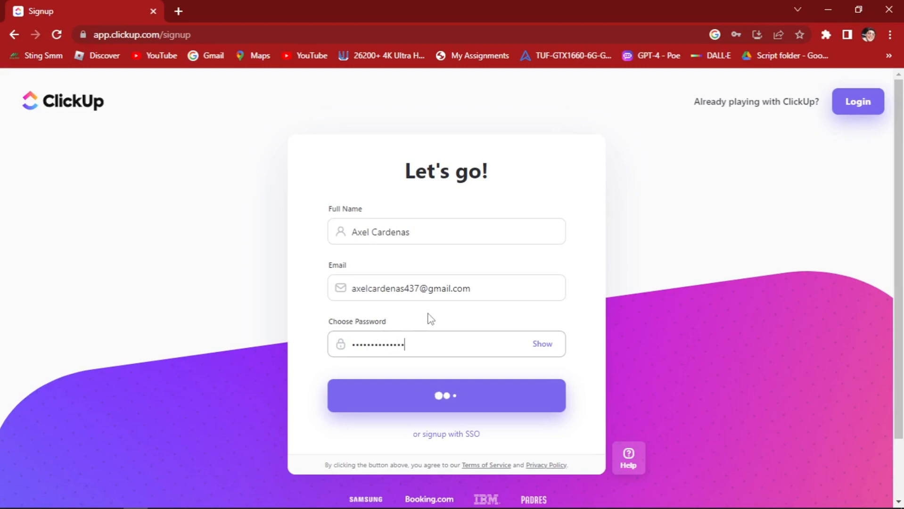
{"action": "left_click", "coordinate": [445, 395]}
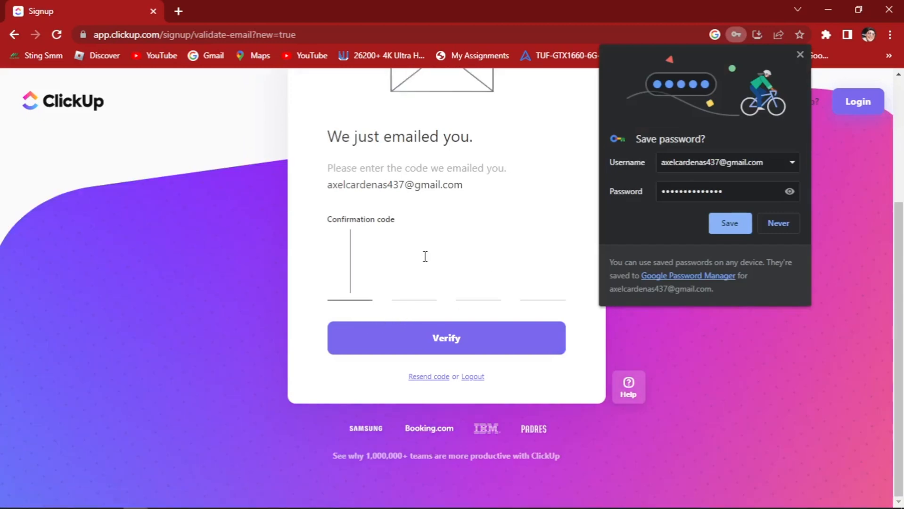
{"action": "mouse_move", "coordinate": [337, 75]}
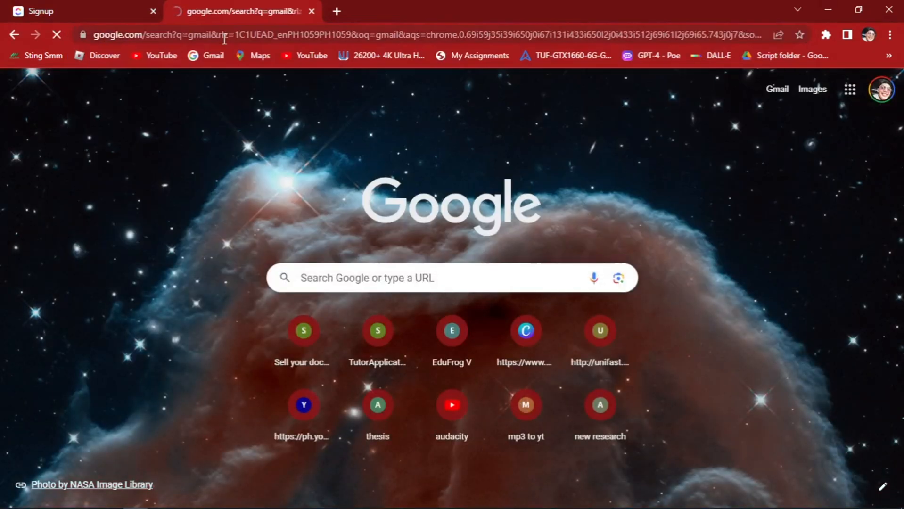
Open Gmail from the search results to read the ClickUp verification code
{"action": "left_click", "coordinate": [163, 235]}
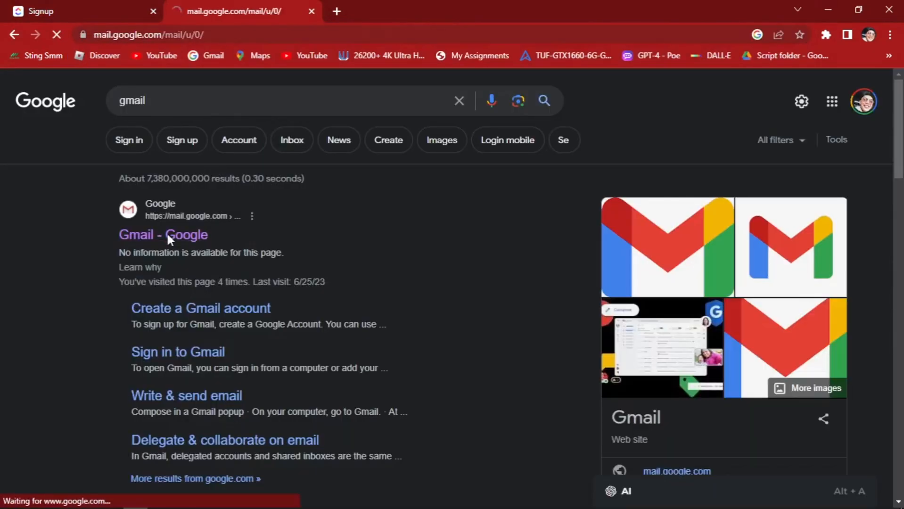
{"action": "left_click", "coordinate": [163, 235]}
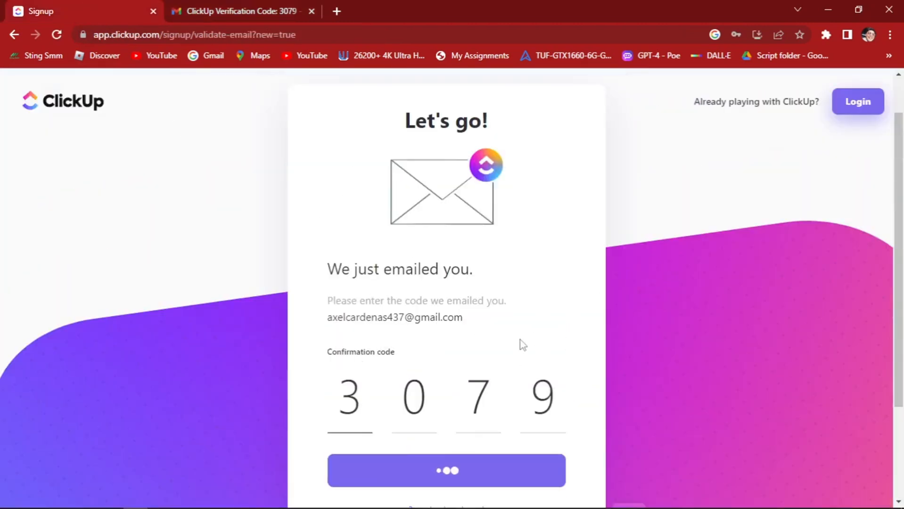
Begin onboarding with 'Let's do it!' and accept the suggested workspace name
{"action": "left_click", "coordinate": [446, 469]}
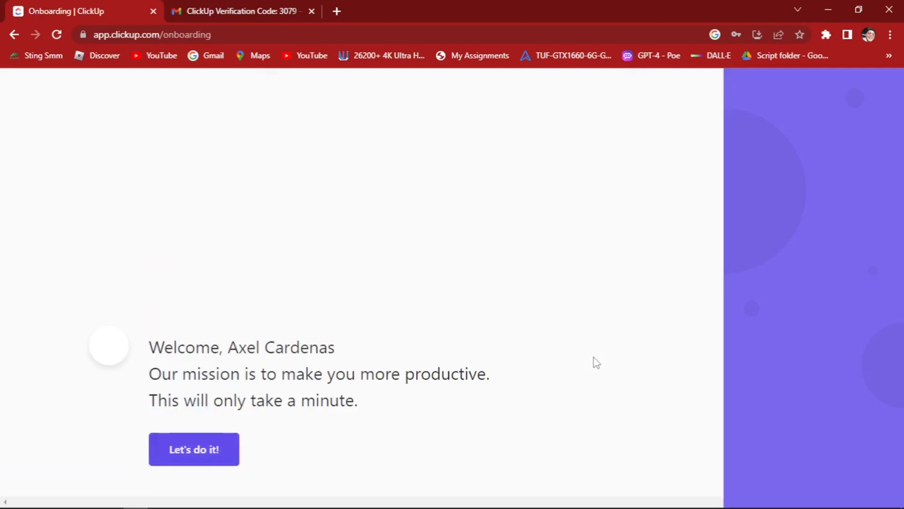
{"action": "left_click", "coordinate": [194, 449]}
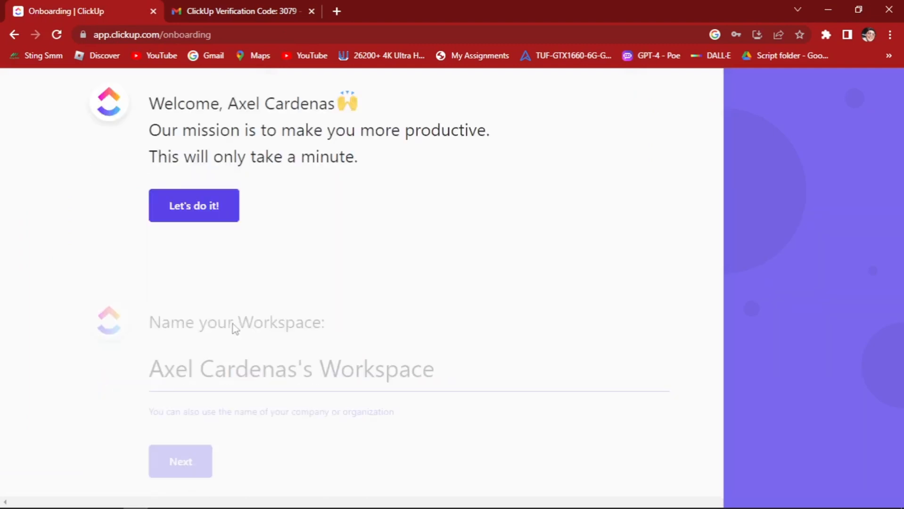
{"action": "scroll", "scroll_direction": "down", "scroll_amount": 3}
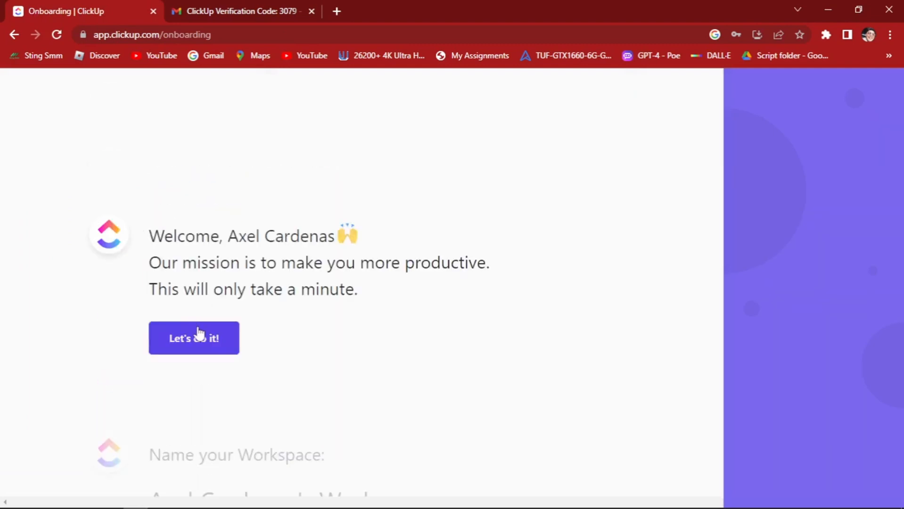
{"action": "left_click", "coordinate": [194, 337]}
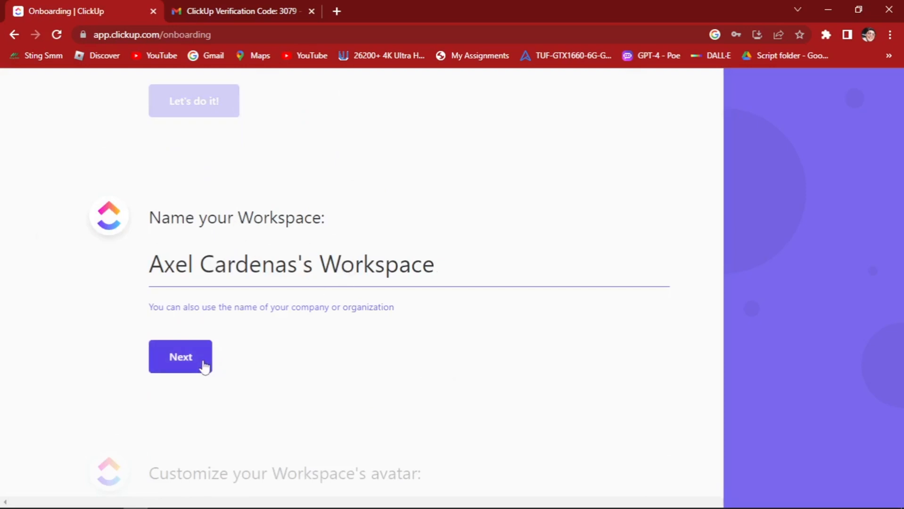
{"action": "left_click", "coordinate": [180, 356]}
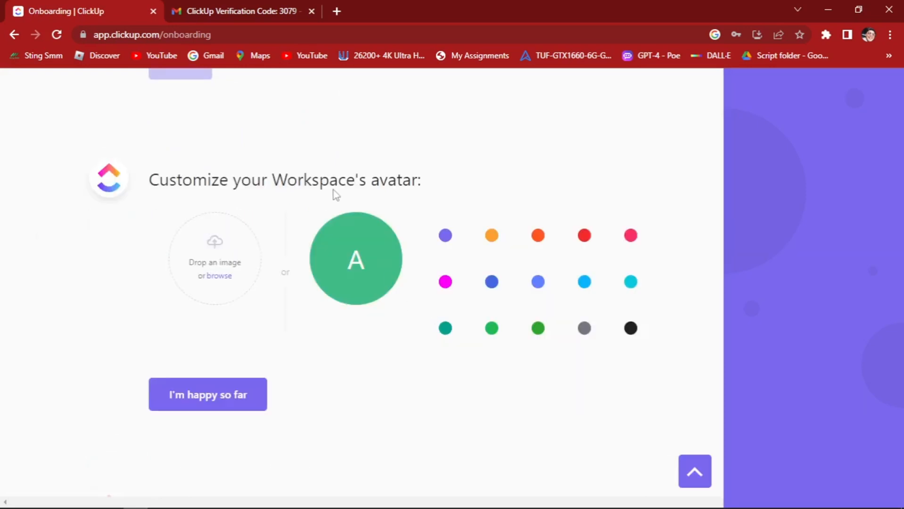
{"action": "mouse_move", "coordinate": [536, 289]}
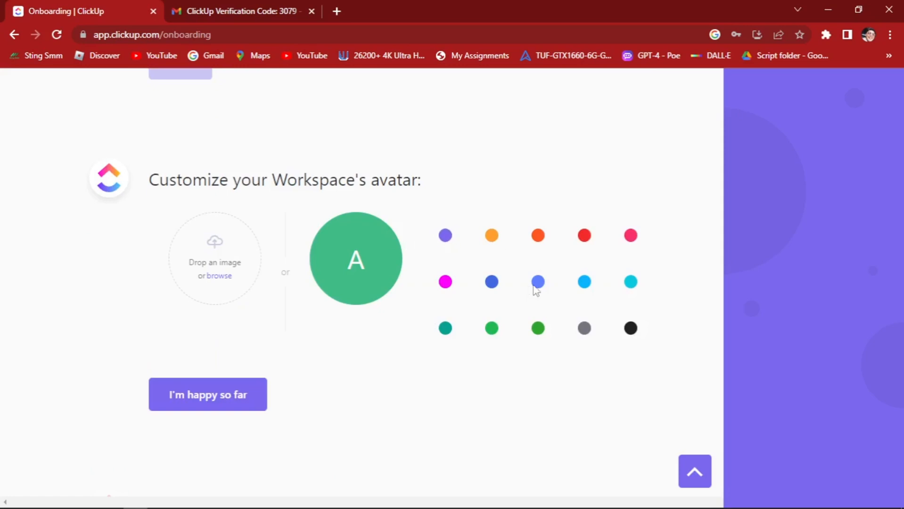
Choose the blue workspace avatar colour and confirm with 'I'm happy so far'
{"action": "left_click", "coordinate": [536, 281]}
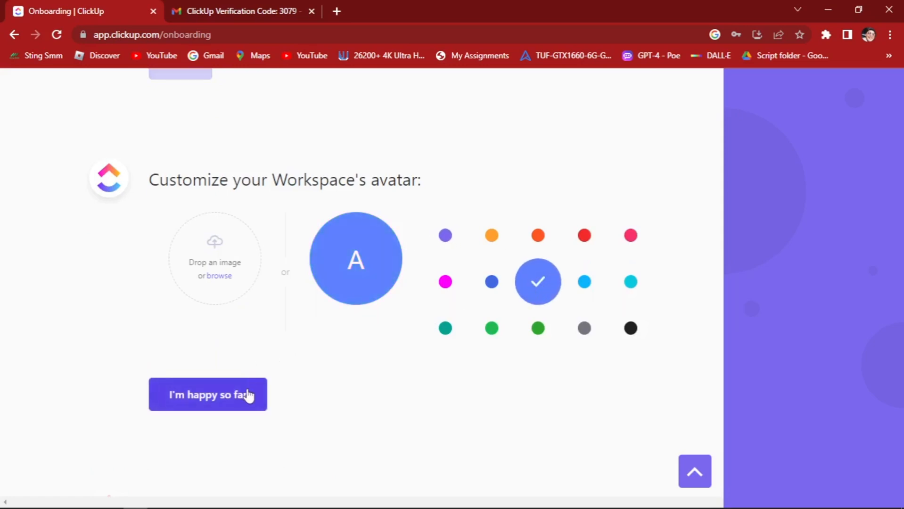
{"action": "left_click", "coordinate": [208, 394]}
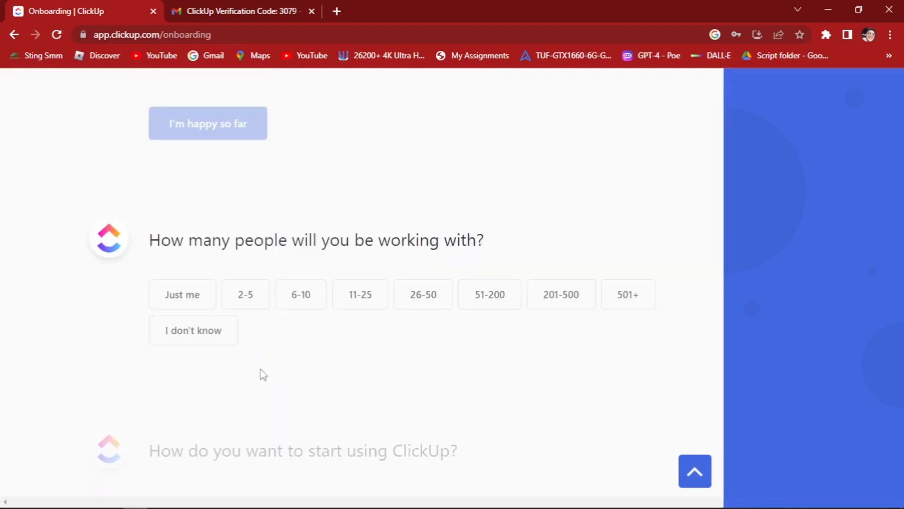
{"action": "mouse_move", "coordinate": [375, 253]}
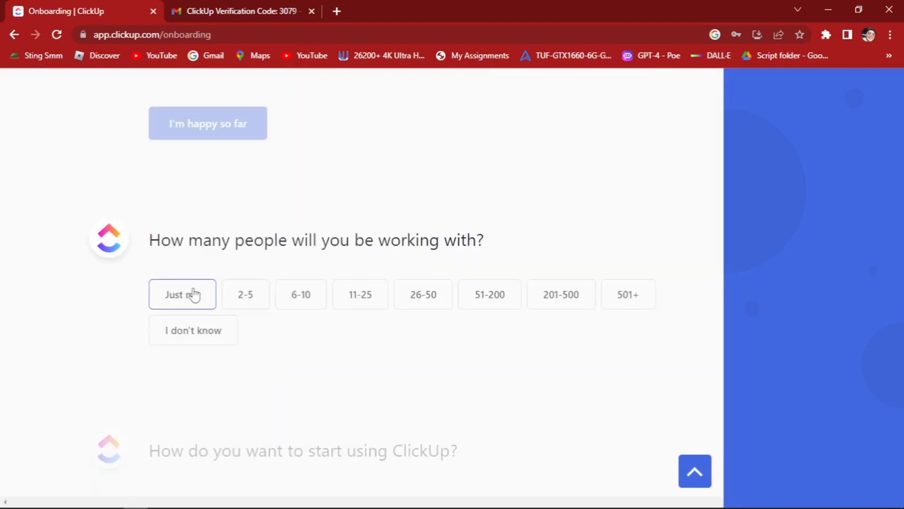
Answer that 6-10 people will be working in the workspace
{"action": "left_click", "coordinate": [301, 295]}
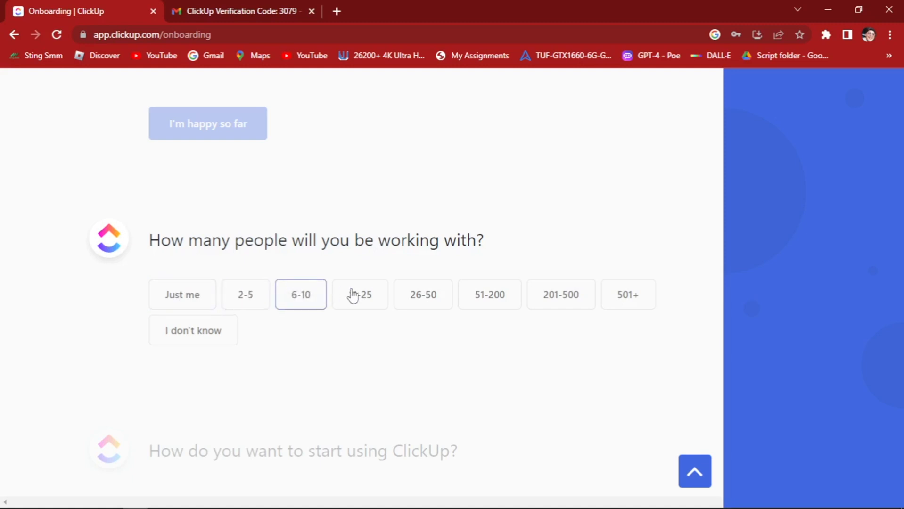
{"action": "left_click", "coordinate": [422, 295]}
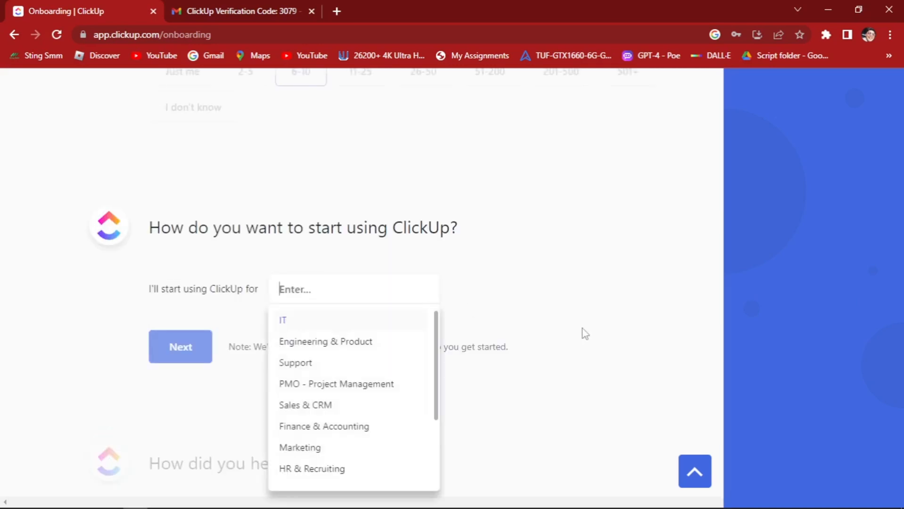
{"action": "mouse_move", "coordinate": [188, 270]}
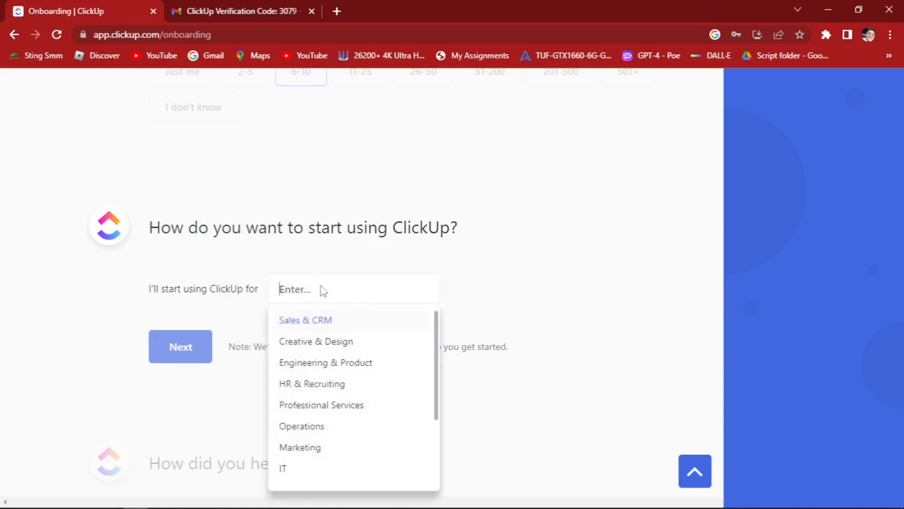
{"action": "mouse_move", "coordinate": [391, 366]}
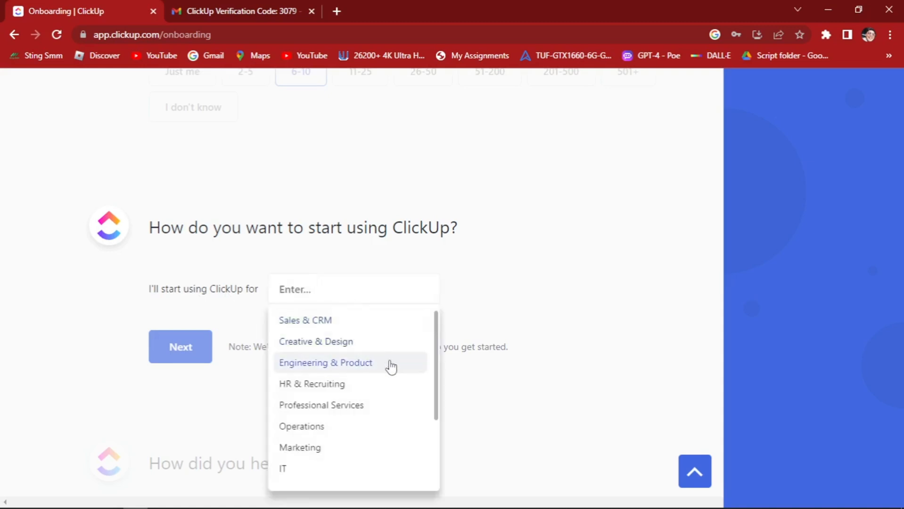
{"action": "mouse_move", "coordinate": [391, 392]}
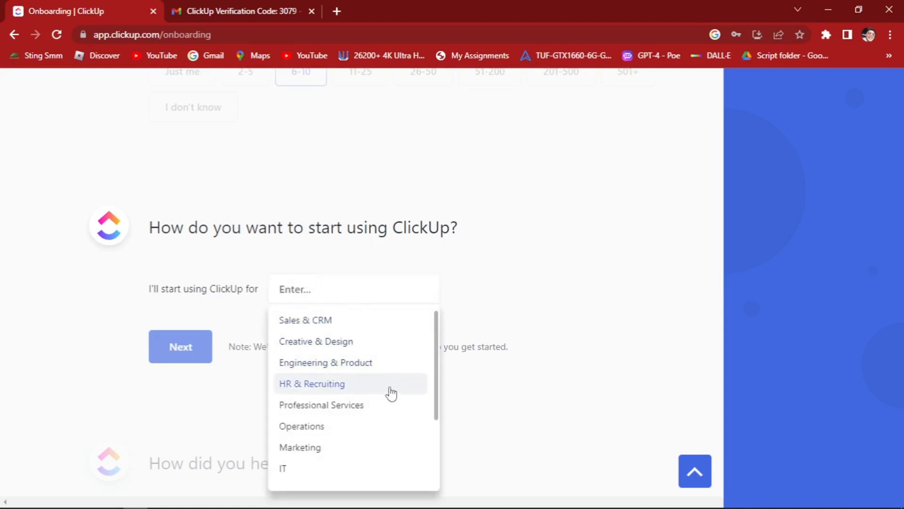
Pick 'Creative & Design' as the intended use and confirm it
{"action": "scroll", "scroll_direction": "down", "scroll_amount": 3}
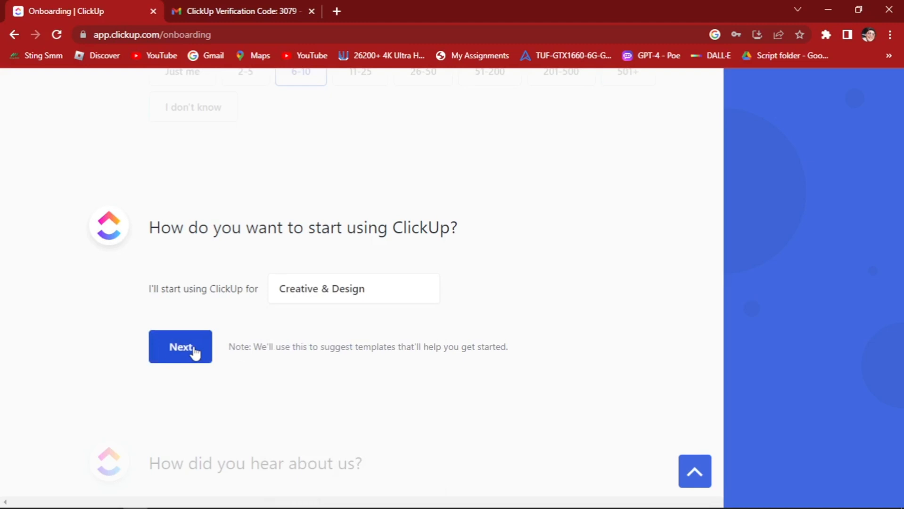
{"action": "left_click", "coordinate": [180, 347]}
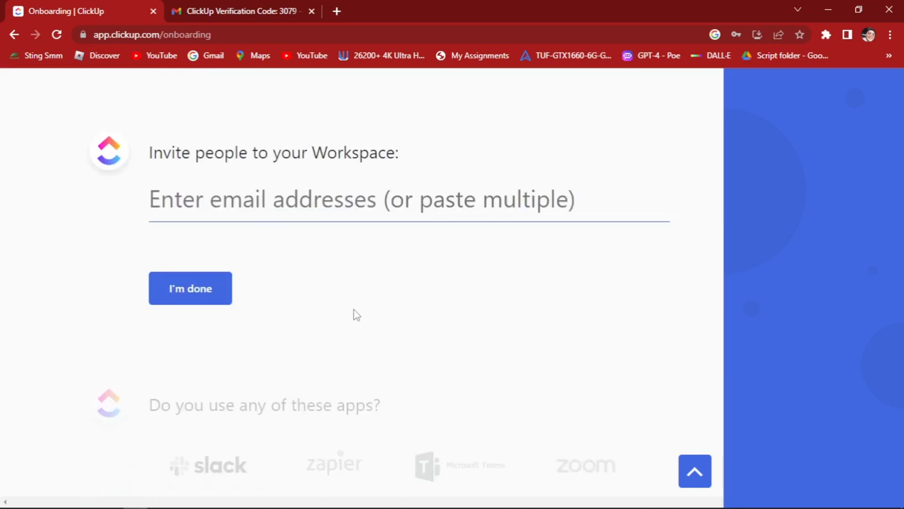
Skip inviting people, then mark Microsoft Teams and another app as already used
{"action": "left_click", "coordinate": [190, 289]}
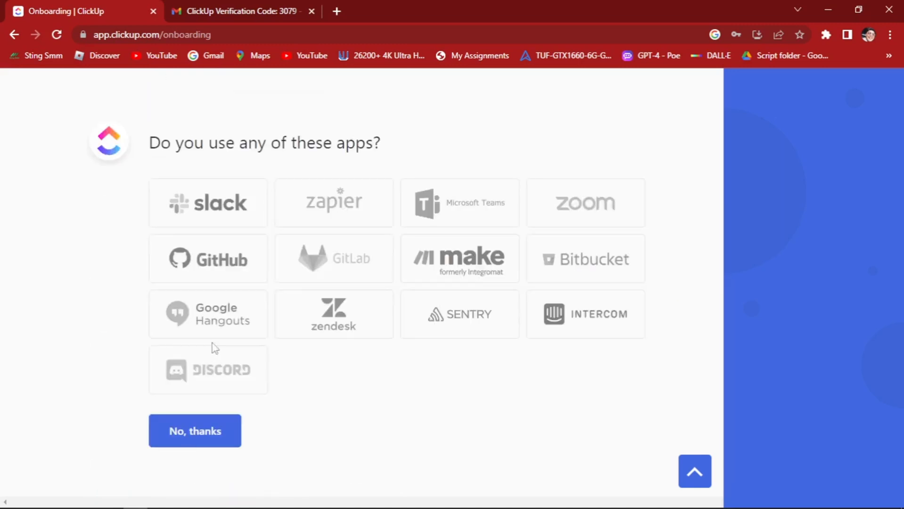
{"action": "mouse_move", "coordinate": [263, 154]}
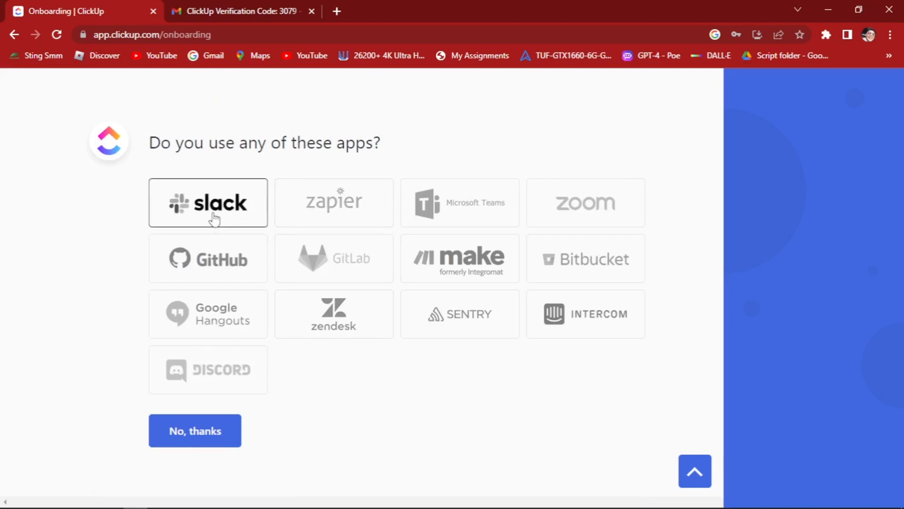
{"action": "left_click", "coordinate": [459, 202]}
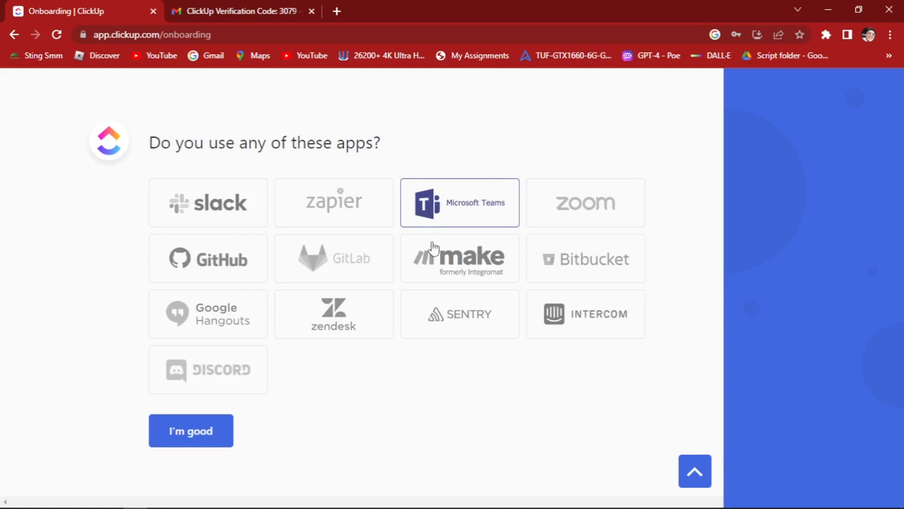
{"action": "left_click", "coordinate": [333, 203]}
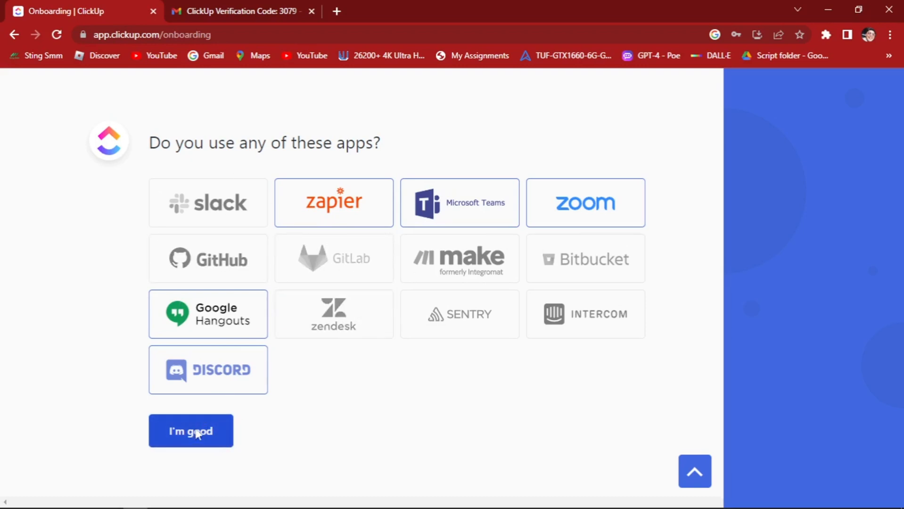
Confirm the app list, pick Asana and Excel & CSV as tools in use, and finish onboarding
{"action": "left_click", "coordinate": [190, 431]}
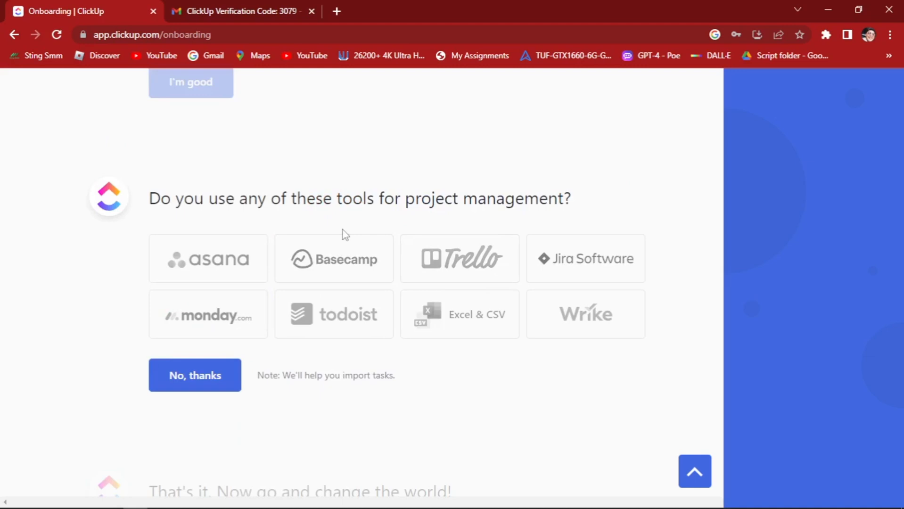
{"action": "mouse_move", "coordinate": [346, 233]}
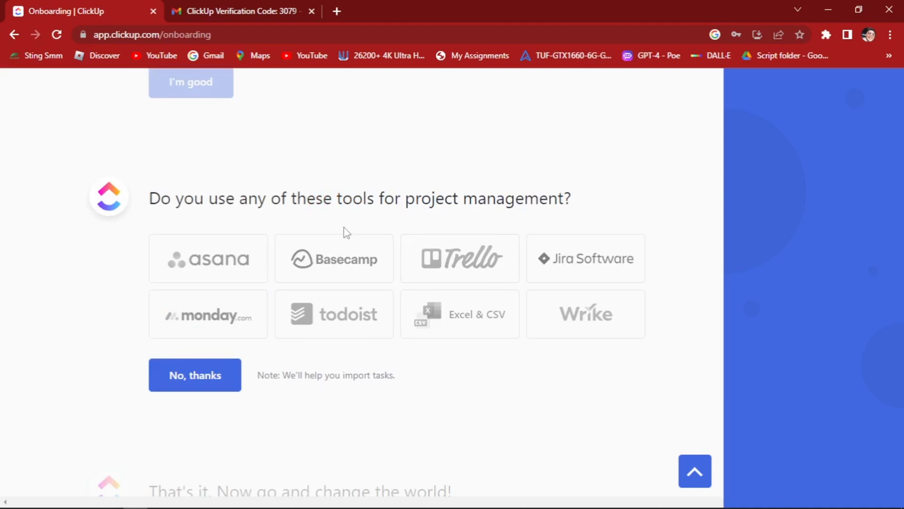
{"action": "left_click", "coordinate": [207, 258]}
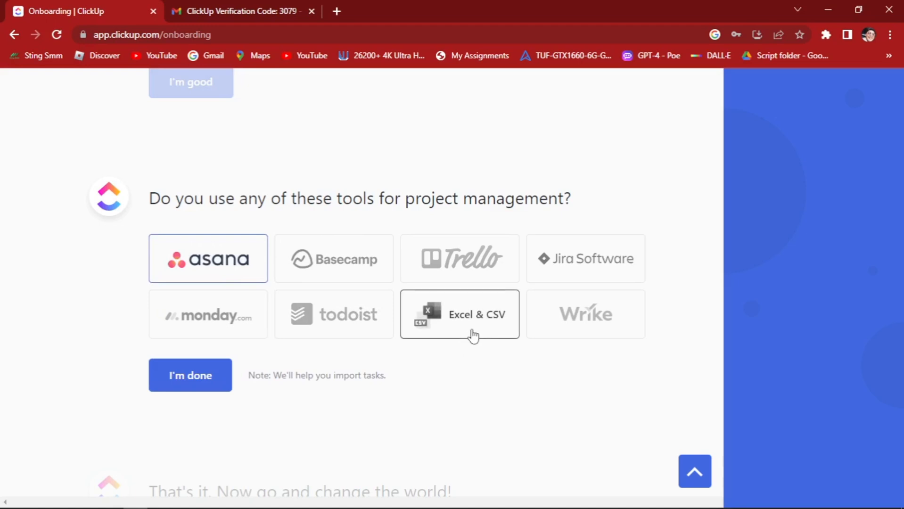
{"action": "left_click", "coordinate": [459, 314]}
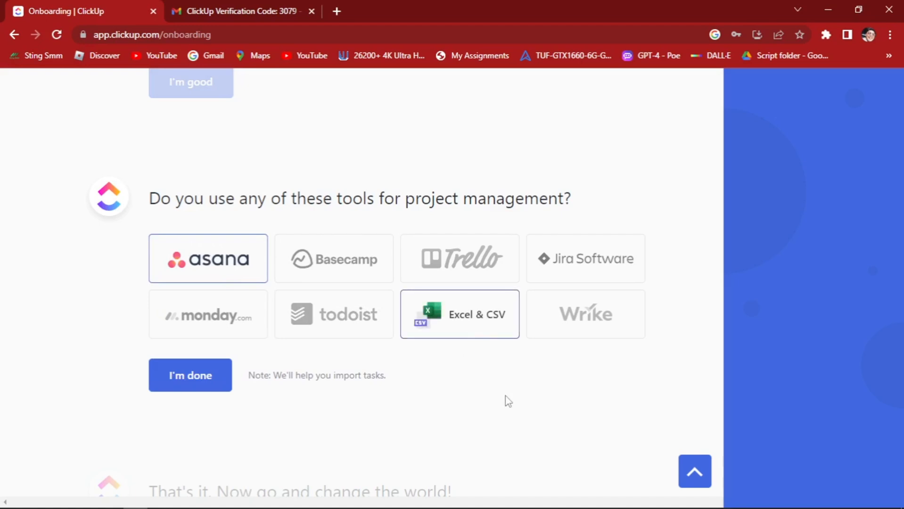
{"action": "mouse_move", "coordinate": [467, 301]}
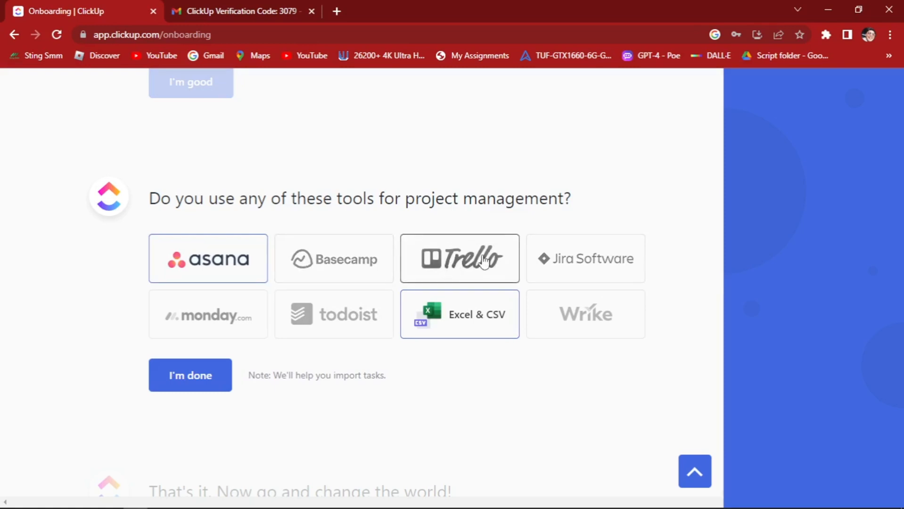
{"action": "mouse_move", "coordinate": [341, 321]}
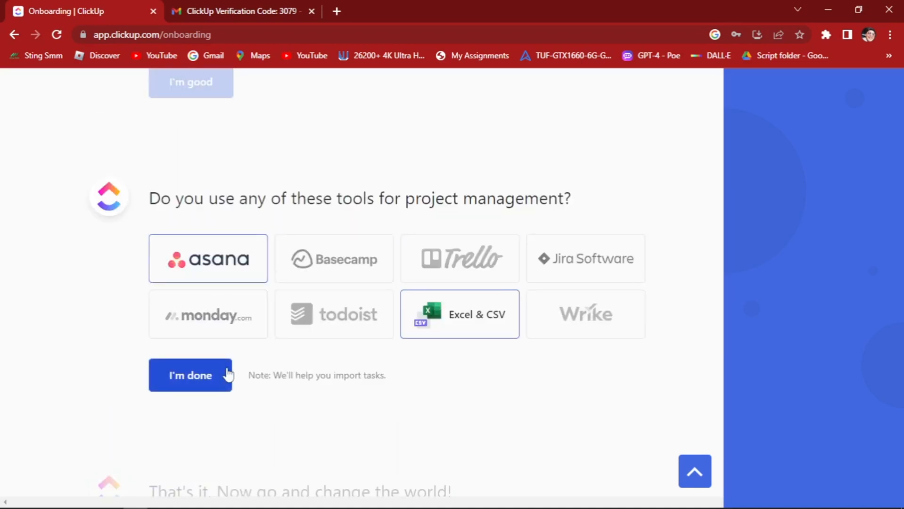
{"action": "left_click", "coordinate": [189, 375]}
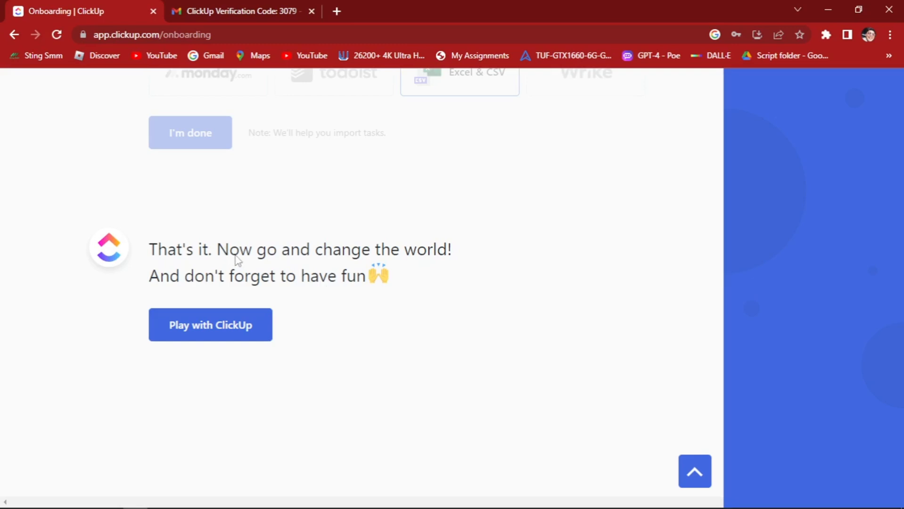
{"action": "mouse_move", "coordinate": [234, 342]}
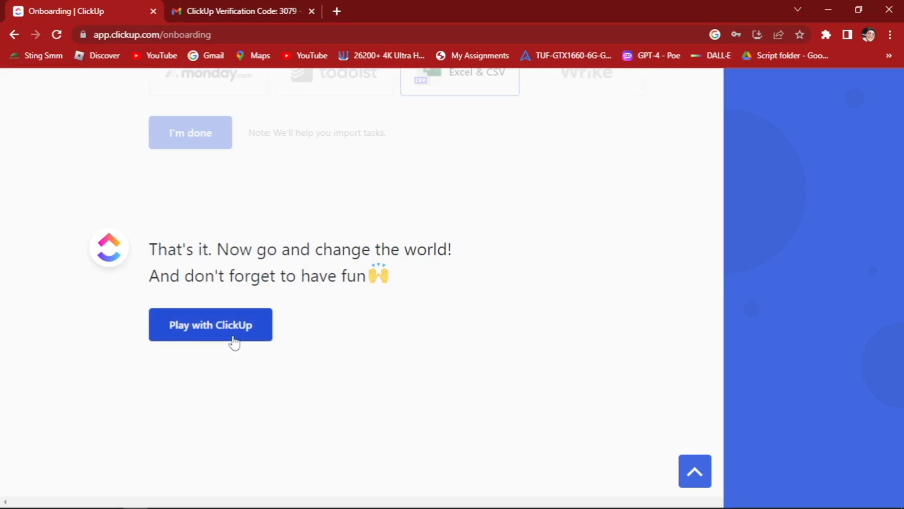
{"action": "left_click", "coordinate": [210, 324]}
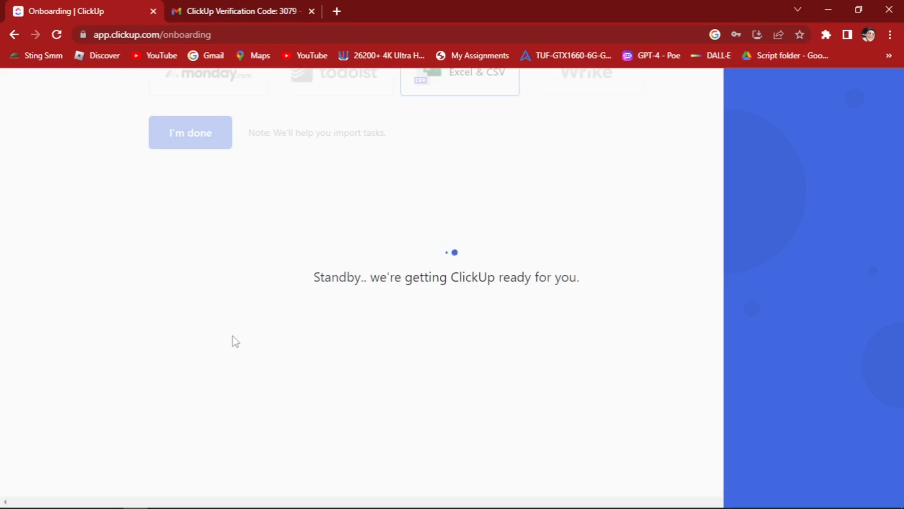
{"action": "left_click", "coordinate": [191, 133]}
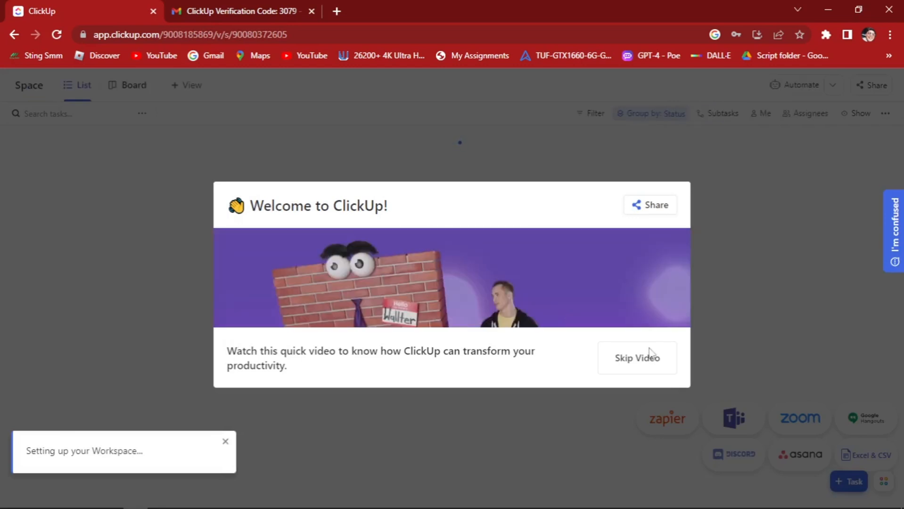
{"action": "left_click", "coordinate": [636, 357]}
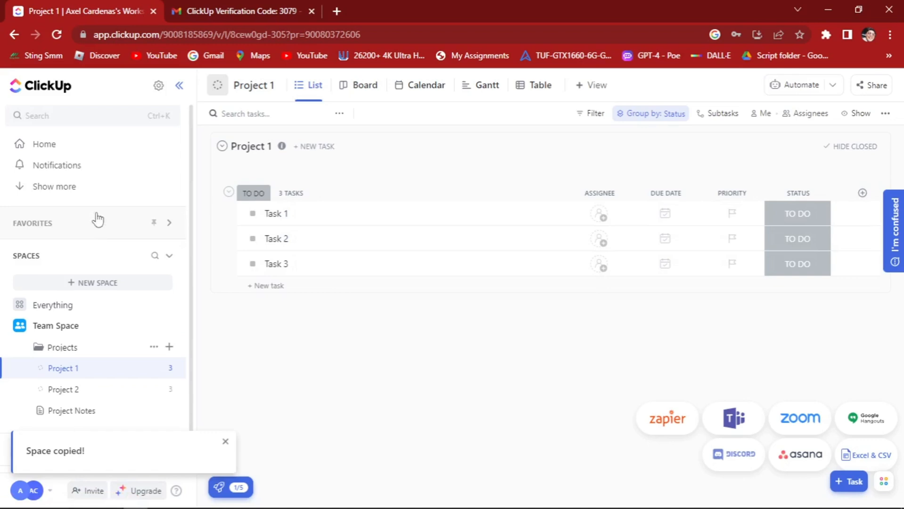
{"action": "mouse_move", "coordinate": [115, 122]}
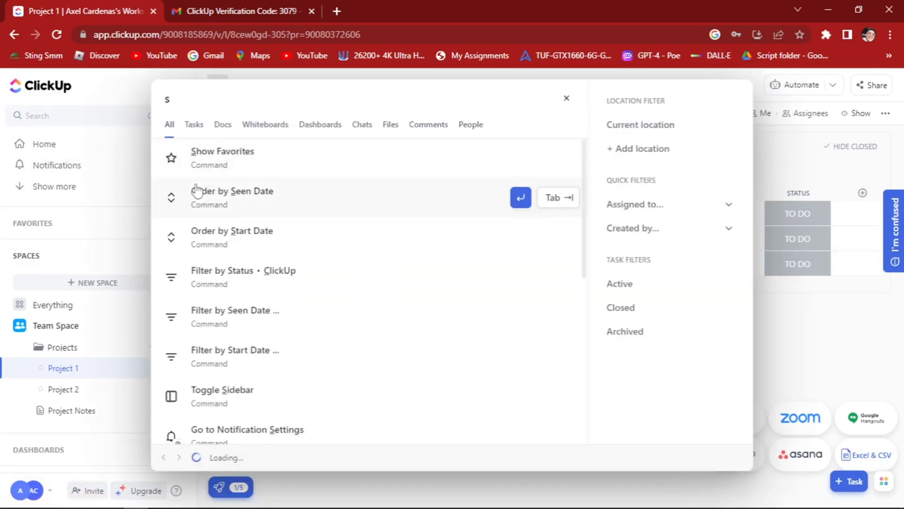
{"action": "type", "text": "sprint"}
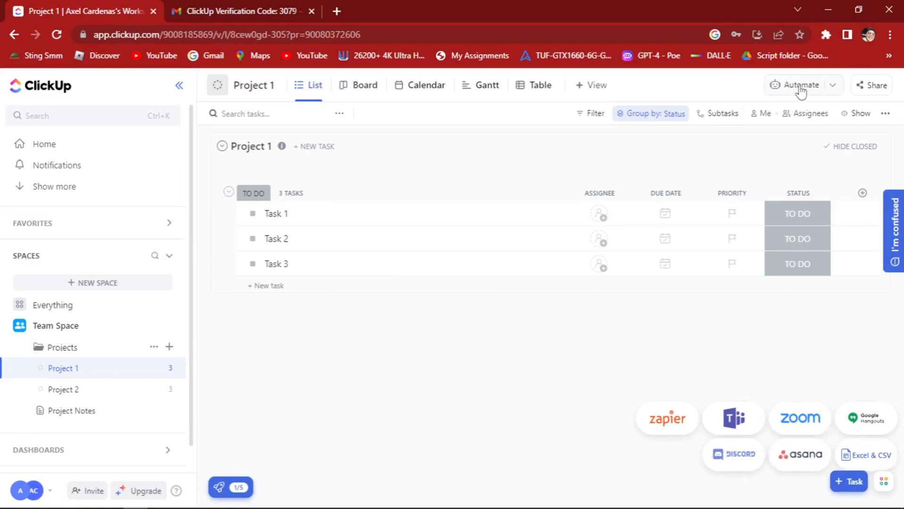
Browse the Project 1 automation builder and its trigger events, then close it without creating anything
{"action": "left_click", "coordinate": [800, 85]}
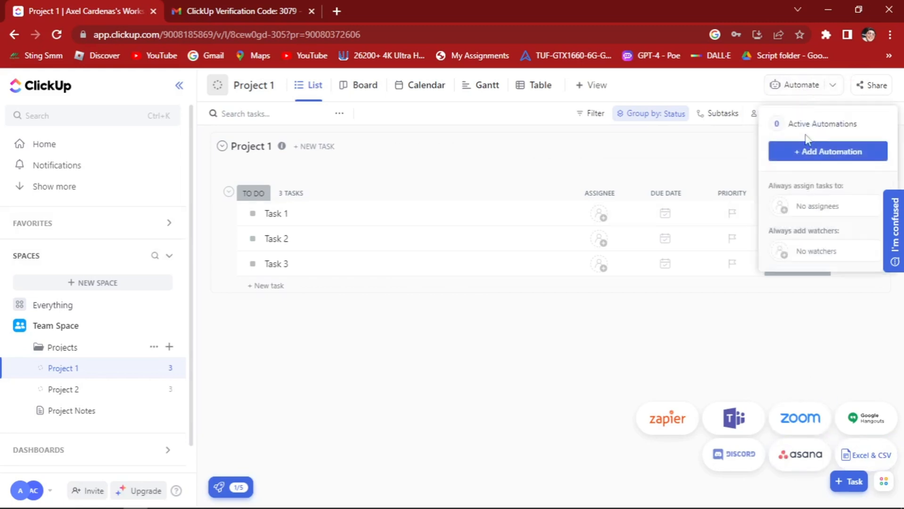
{"action": "left_click", "coordinate": [826, 152]}
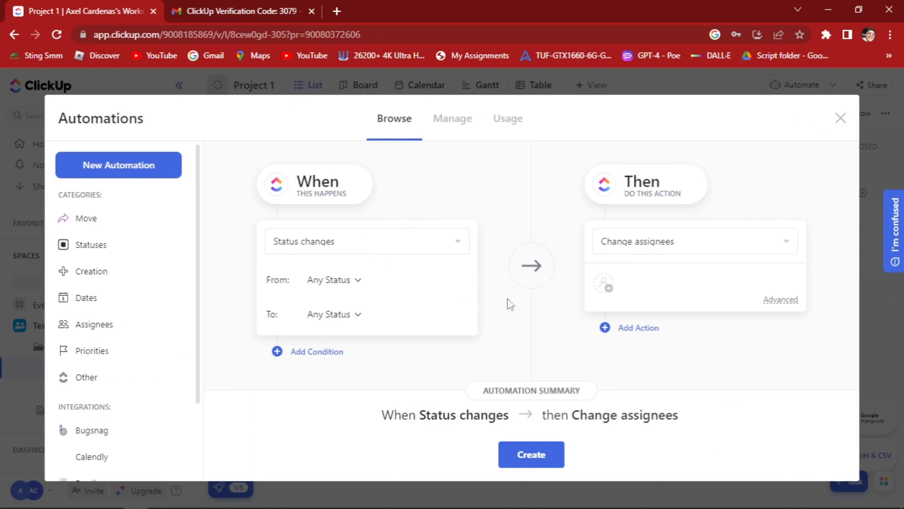
{"action": "left_click", "coordinate": [365, 241]}
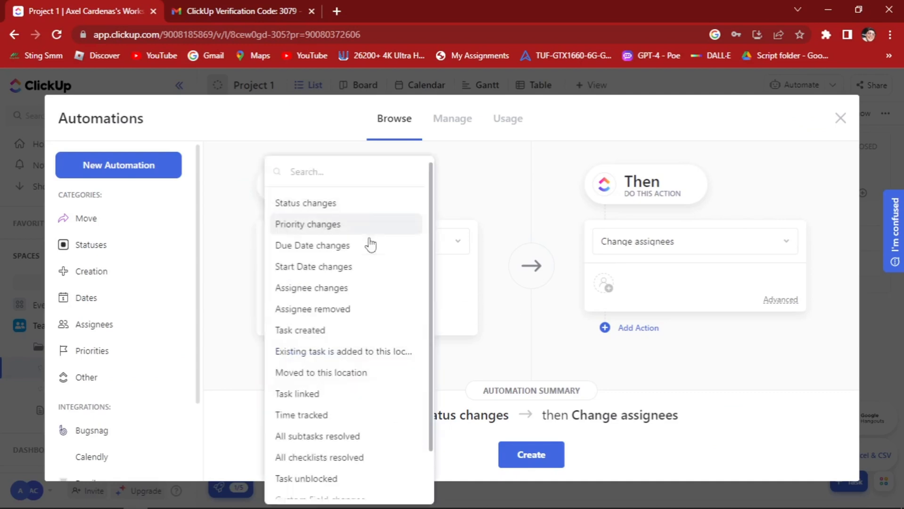
{"action": "left_click", "coordinate": [306, 203]}
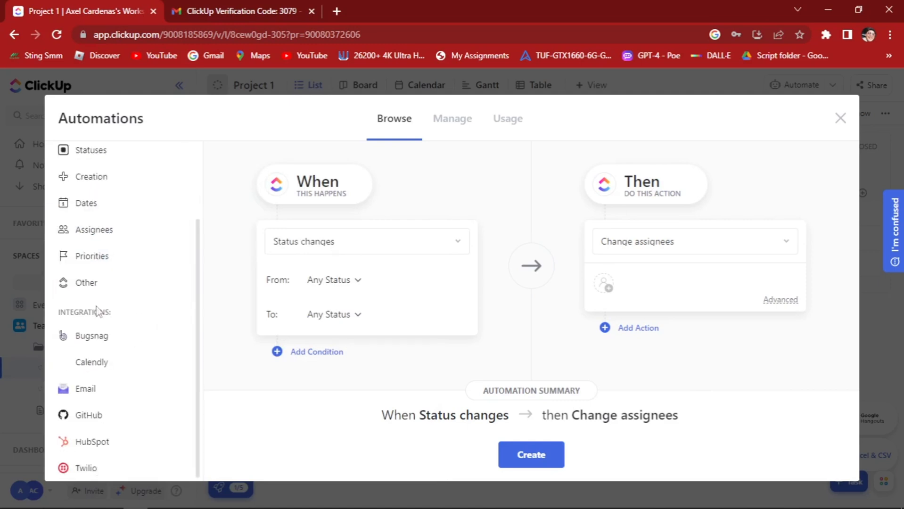
{"action": "mouse_move", "coordinate": [349, 459]}
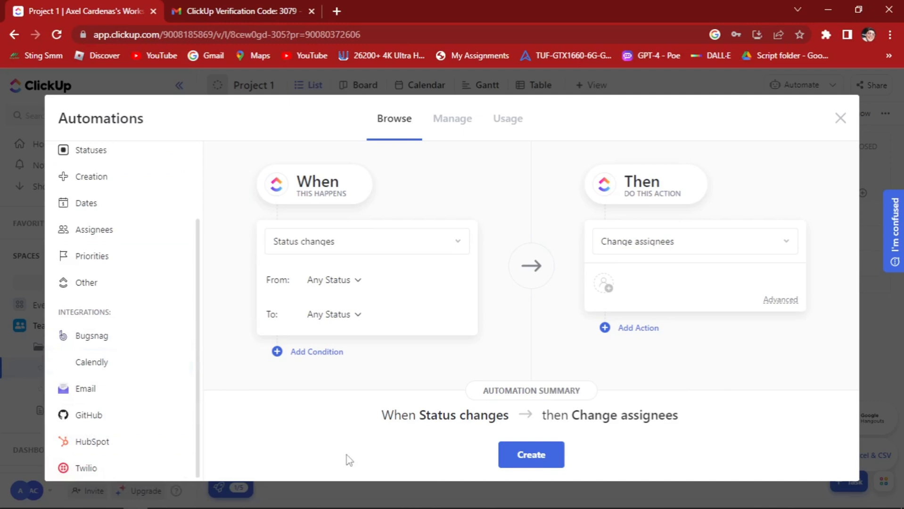
{"action": "mouse_move", "coordinate": [819, 139]}
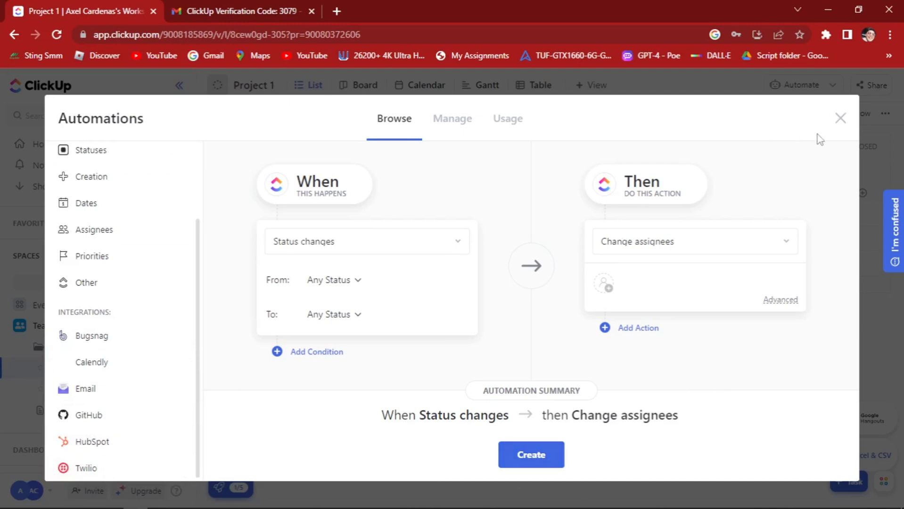
{"action": "left_click", "coordinate": [840, 117]}
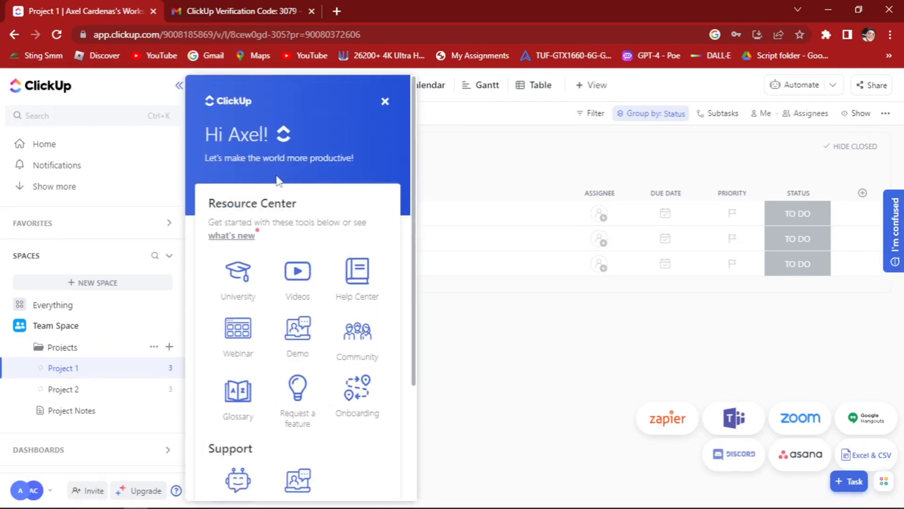
Scroll the Resource Center panel and switch to the Gmail verification email
{"action": "scroll", "scroll_direction": "down", "scroll_amount": 3}
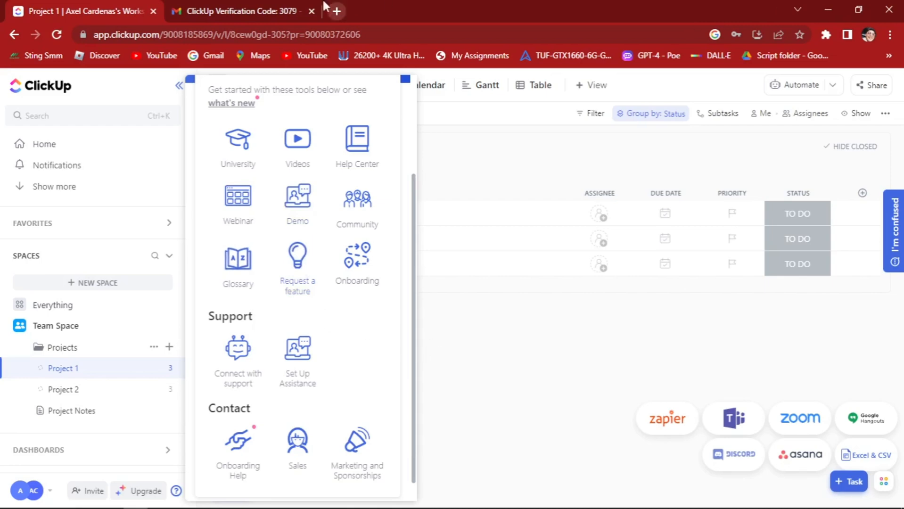
{"action": "left_click", "coordinate": [239, 11]}
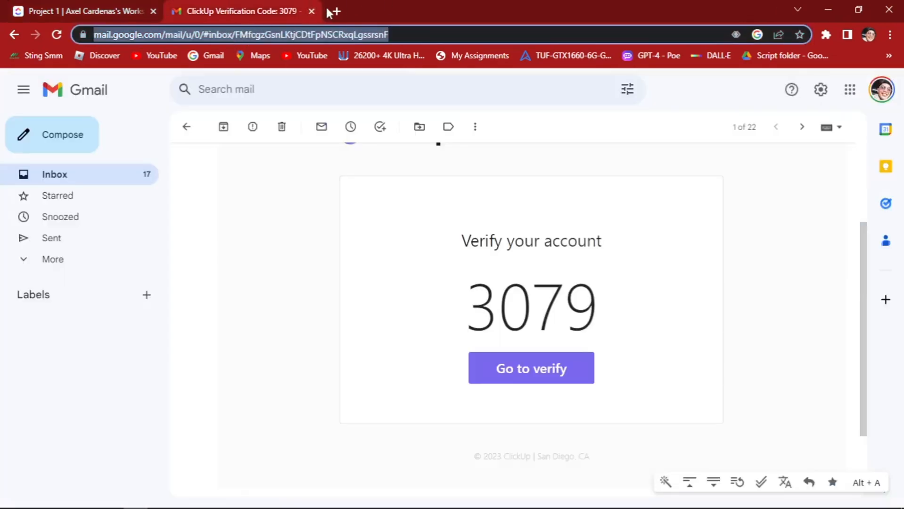
Search Google for 'clickup sprints' in a new tab and open the 'Create your first Sprint' help article
{"action": "left_click", "coordinate": [334, 12]}
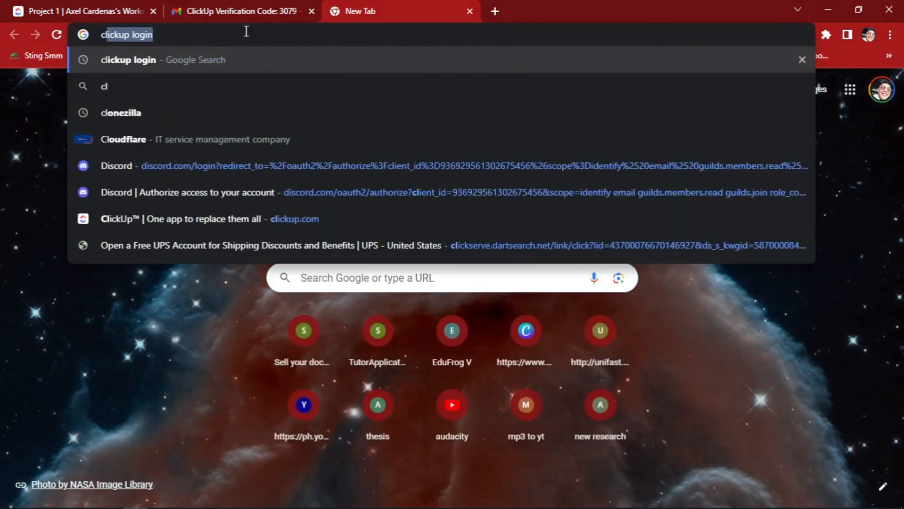
{"action": "type", "text": "clickup s"}
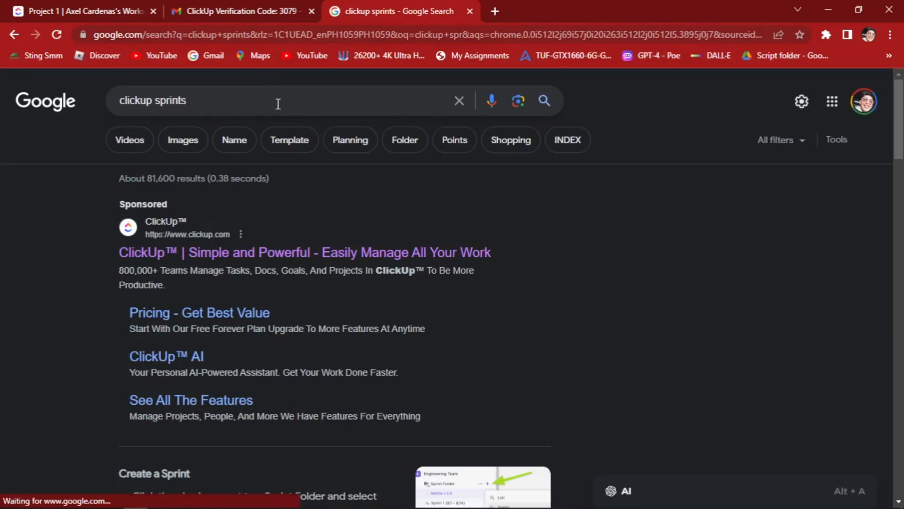
{"action": "scroll", "scroll_direction": "down", "scroll_amount": 3}
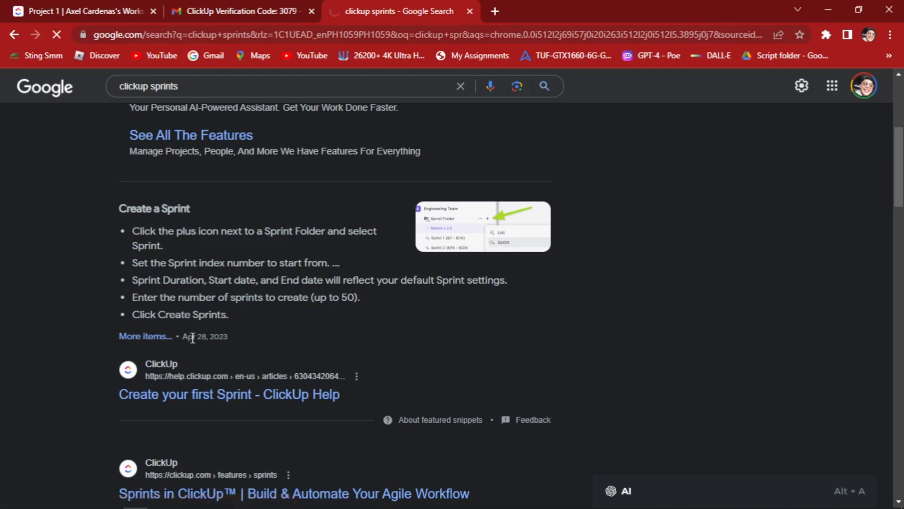
{"action": "left_click", "coordinate": [229, 393]}
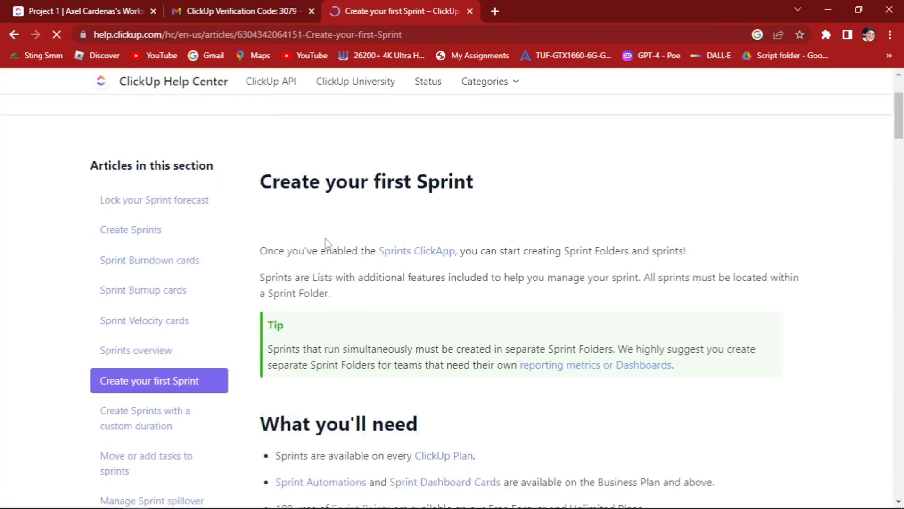
Scroll the Sprint article down to the Default Settings for Sprint Folders screenshot and bullet list
{"action": "scroll", "scroll_direction": "down", "scroll_amount": 3}
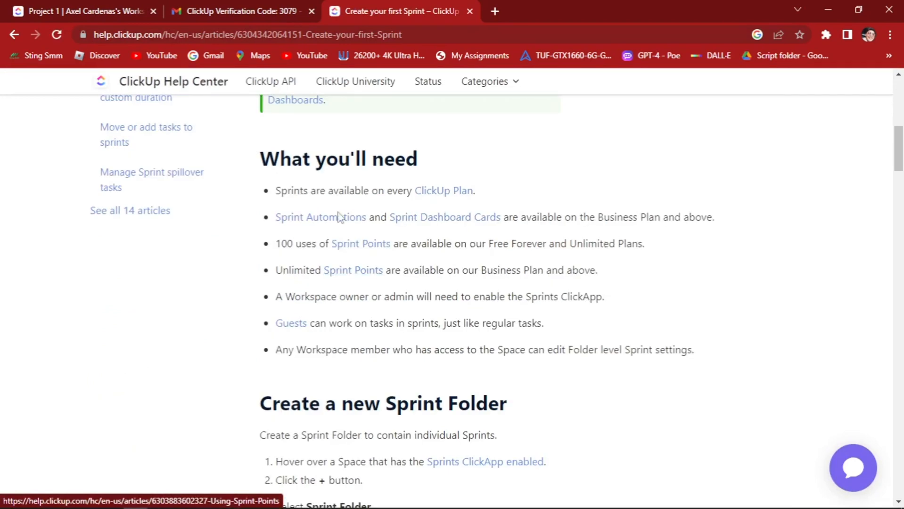
{"action": "mouse_move", "coordinate": [402, 209]}
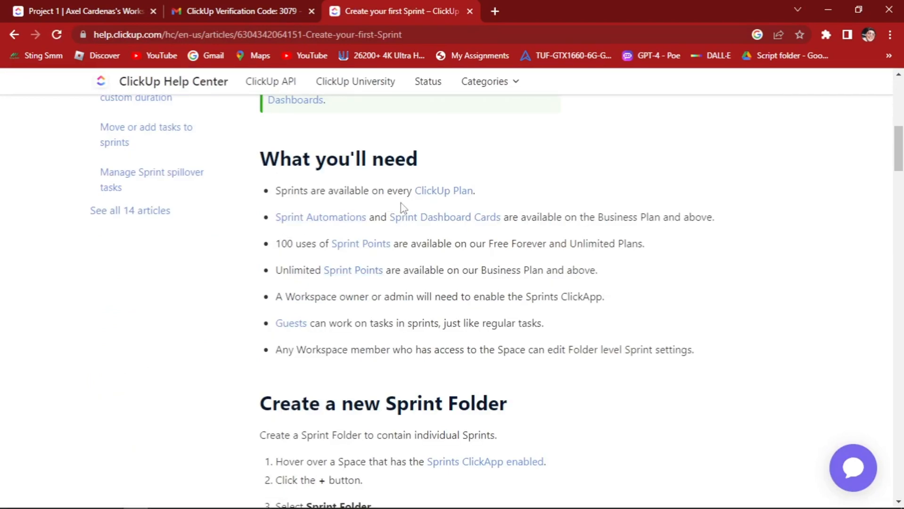
{"action": "mouse_move", "coordinate": [394, 232]}
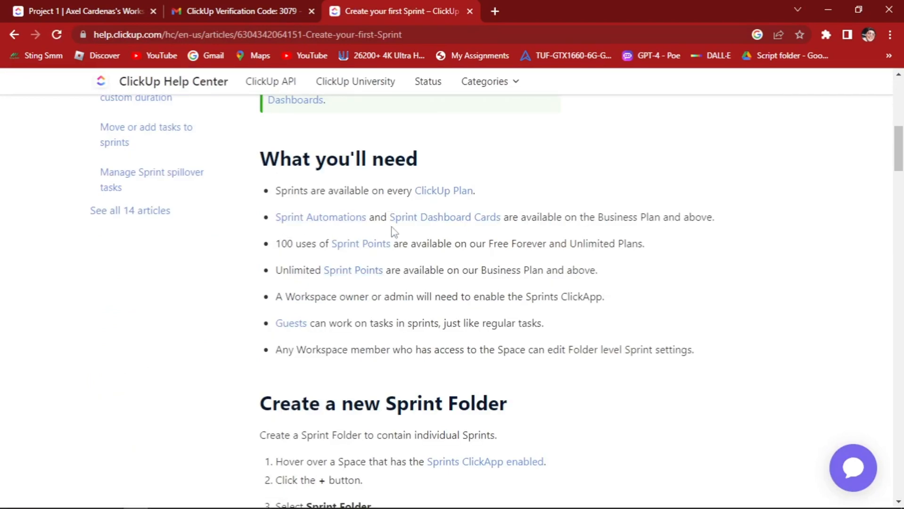
{"action": "scroll", "scroll_direction": "down", "scroll_amount": 3}
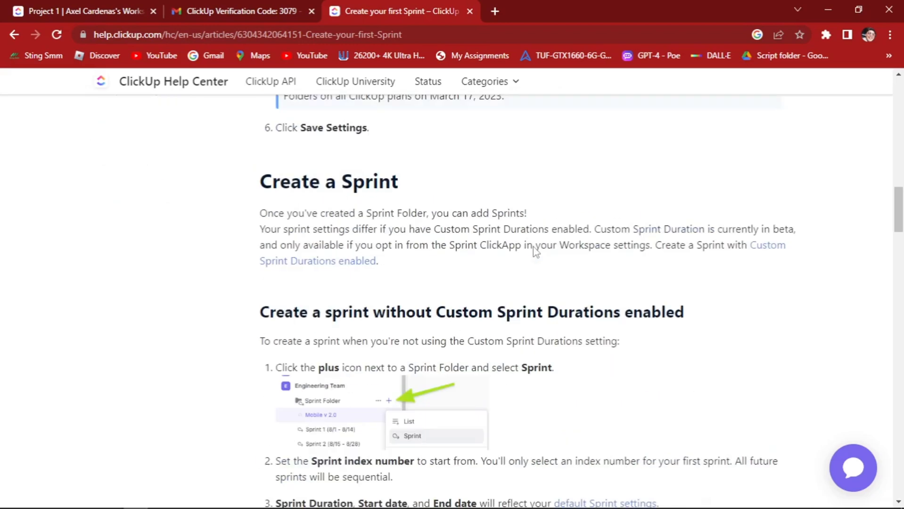
{"action": "scroll", "scroll_direction": "down", "scroll_amount": 3}
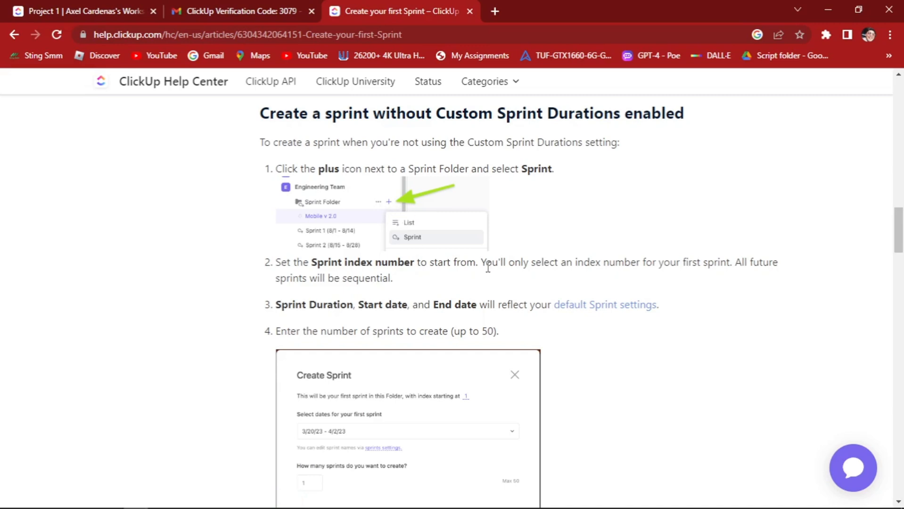
{"action": "scroll", "scroll_direction": "down", "scroll_amount": 3}
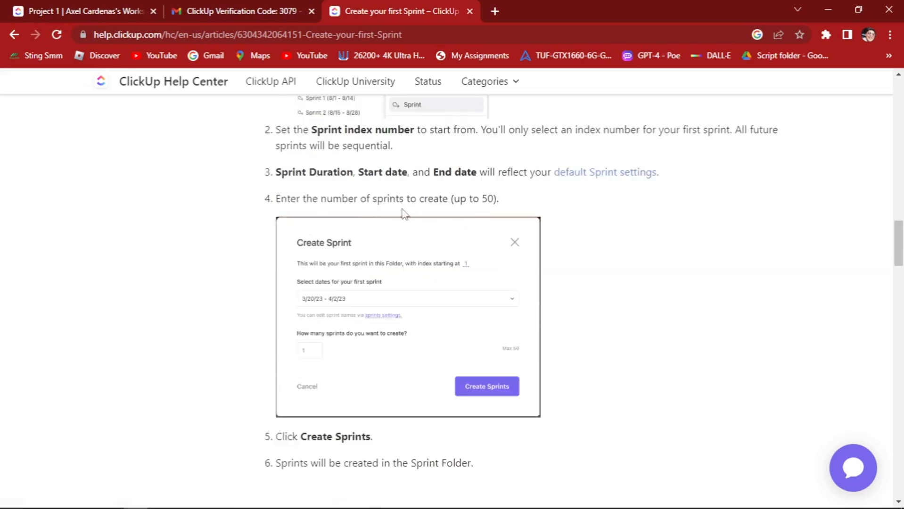
{"action": "scroll", "scroll_direction": "down", "scroll_amount": 3}
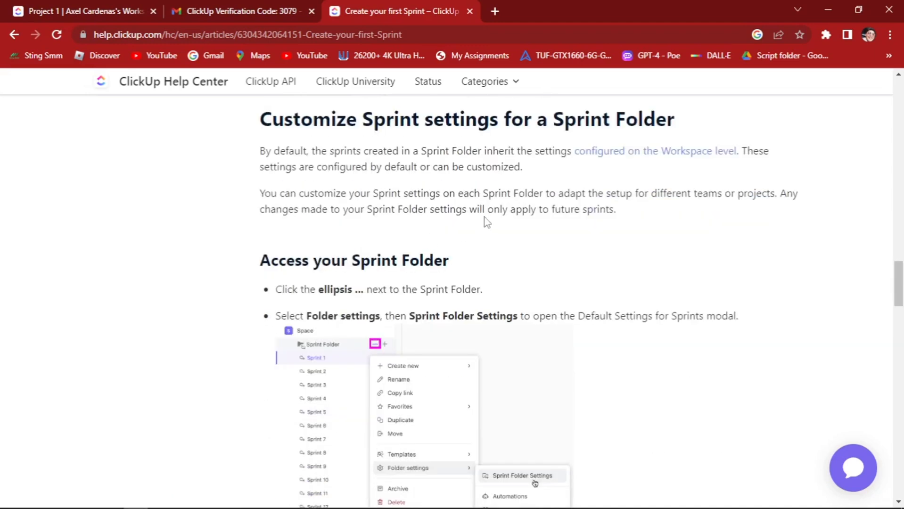
{"action": "scroll", "scroll_direction": "down", "scroll_amount": 3}
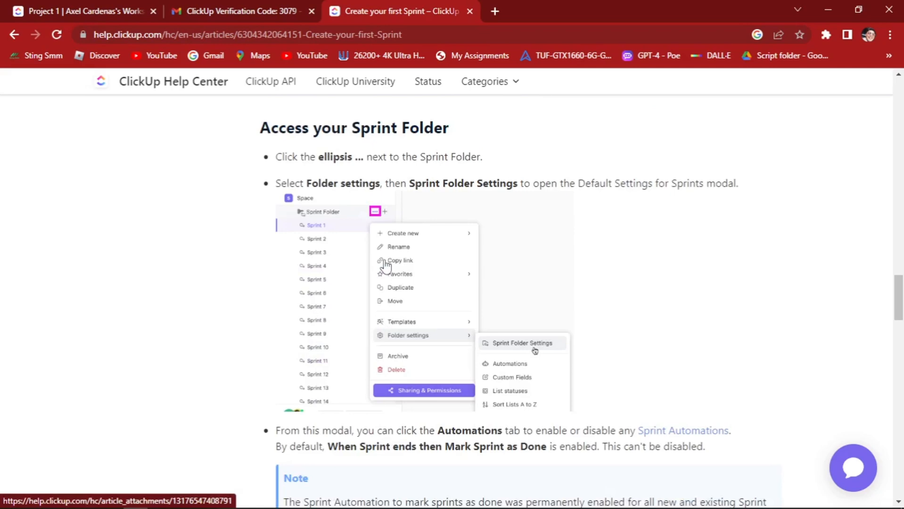
{"action": "scroll", "scroll_direction": "down", "scroll_amount": 3}
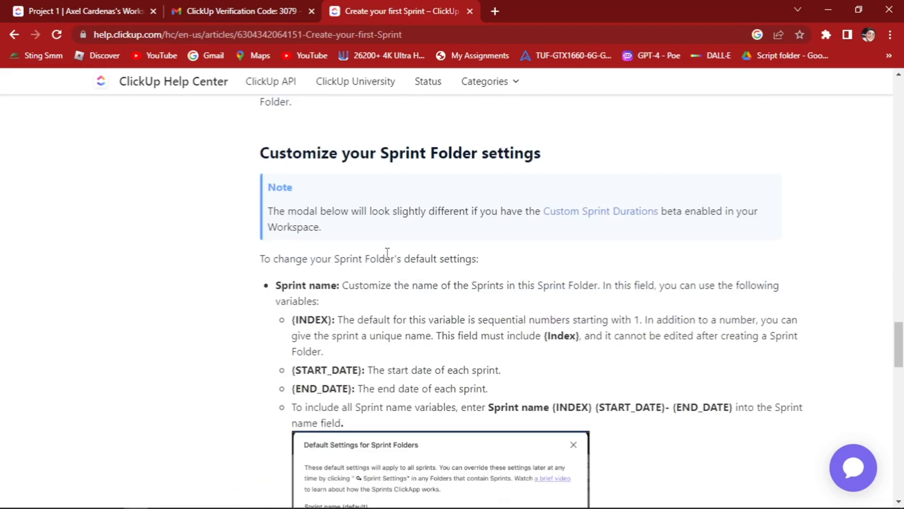
{"action": "scroll", "scroll_direction": "down", "scroll_amount": 3}
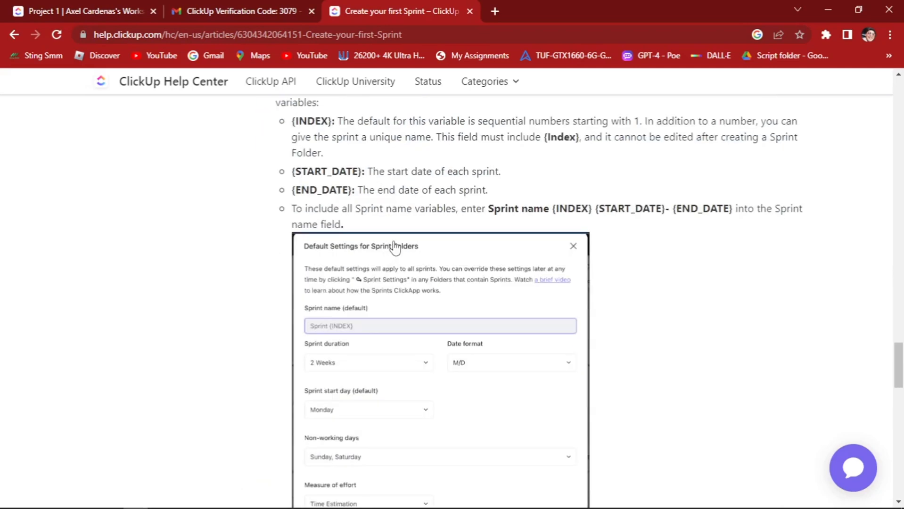
{"action": "scroll", "scroll_direction": "down", "scroll_amount": 3}
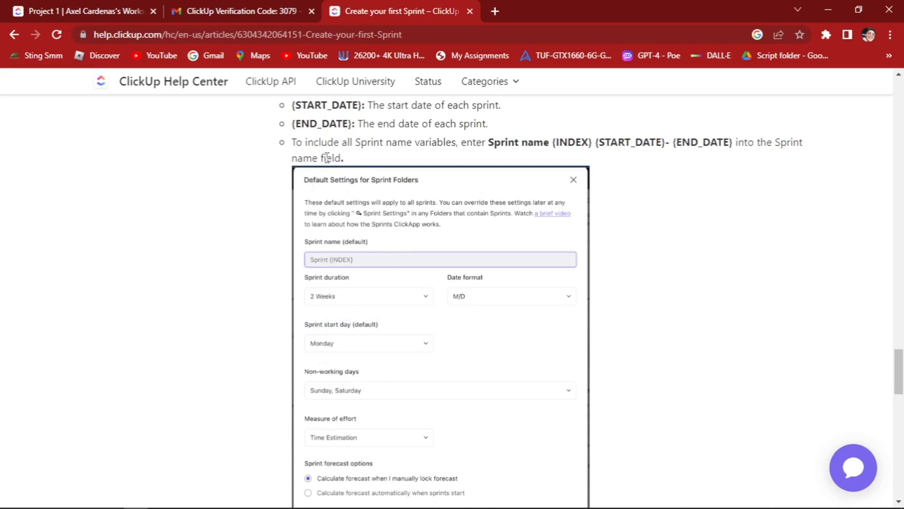
{"action": "mouse_move", "coordinate": [624, 142]}
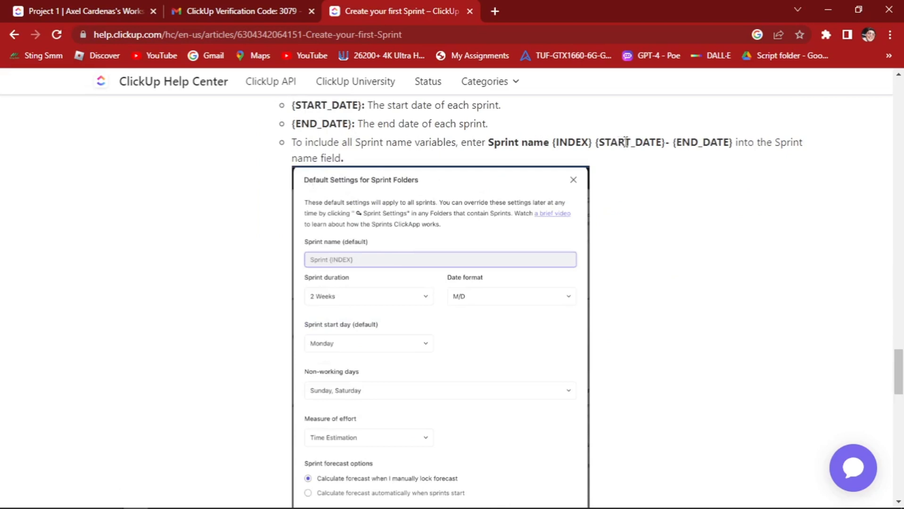
{"action": "scroll", "scroll_direction": "down", "scroll_amount": 3}
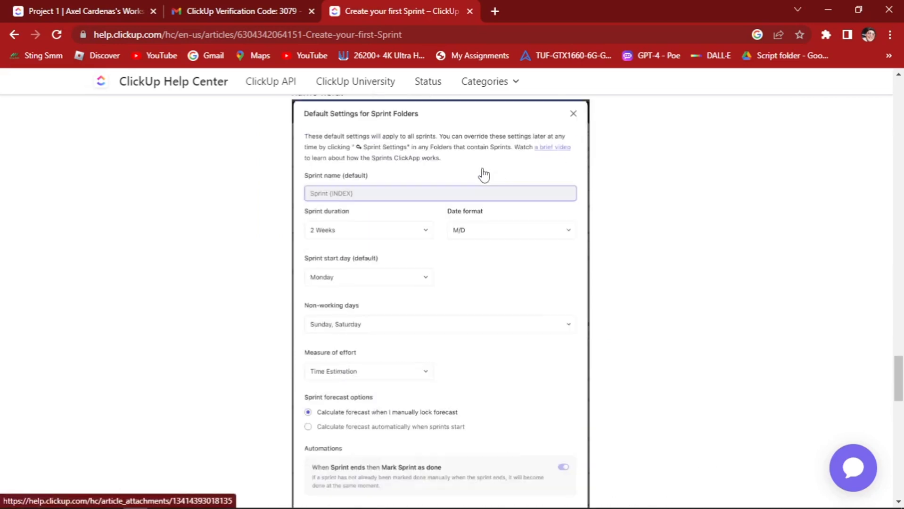
{"action": "scroll", "scroll_direction": "down", "scroll_amount": 3}
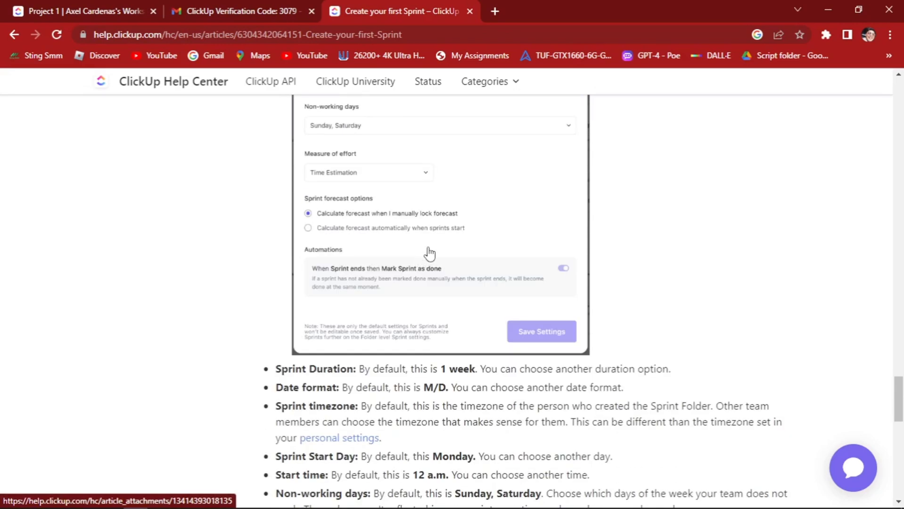
{"action": "scroll", "scroll_direction": "down", "scroll_amount": 3}
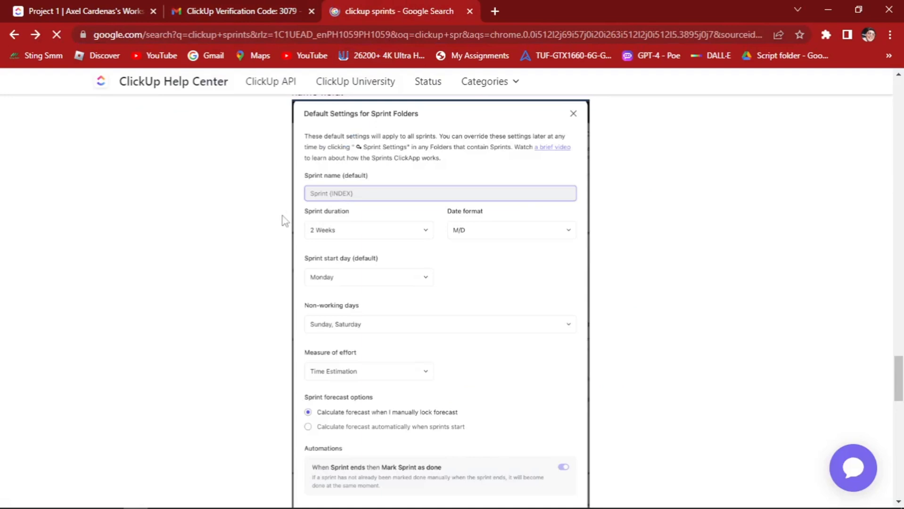
Reopen the Sprint article from search results and go to 'Create Sprints with a custom duration'
{"action": "left_click", "coordinate": [572, 113]}
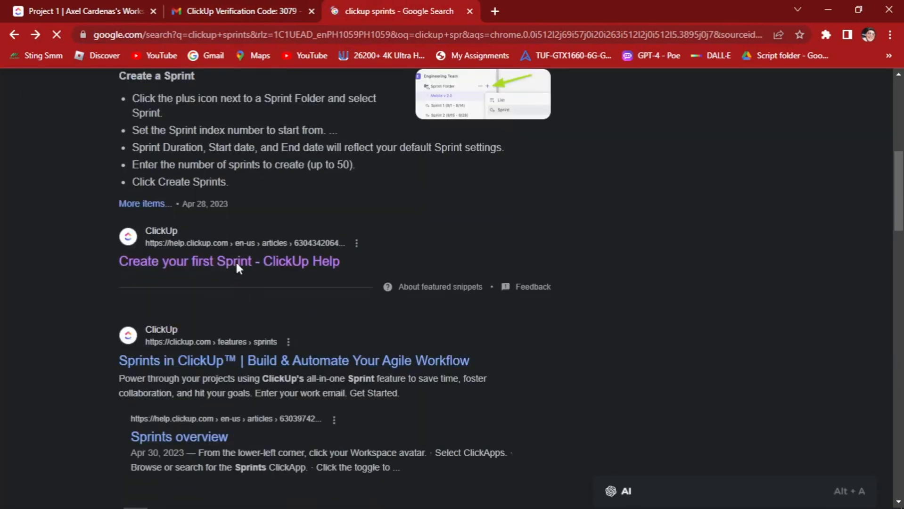
{"action": "left_click", "coordinate": [229, 261]}
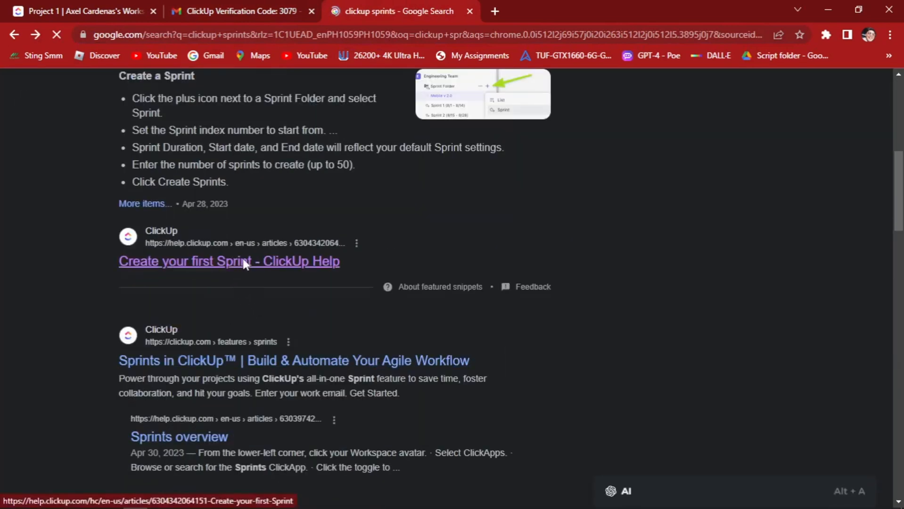
{"action": "left_click", "coordinate": [229, 260]}
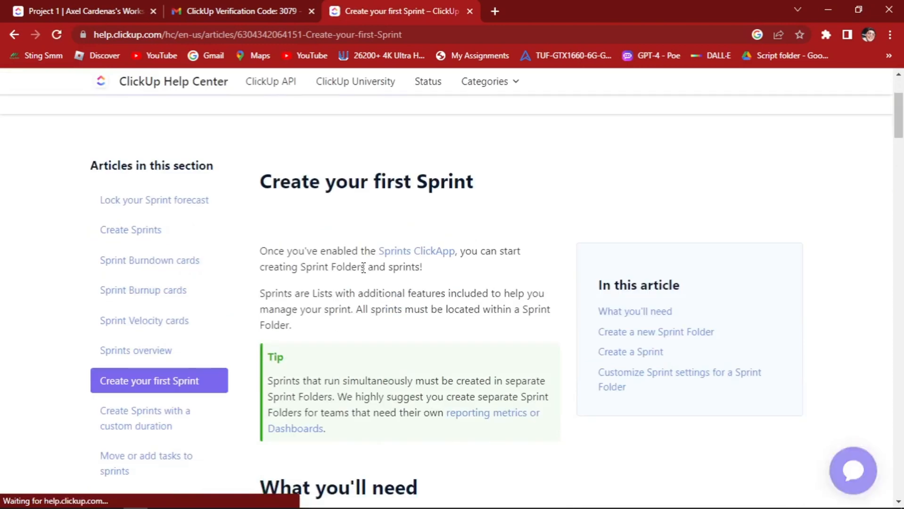
{"action": "scroll", "scroll_direction": "down", "scroll_amount": 3}
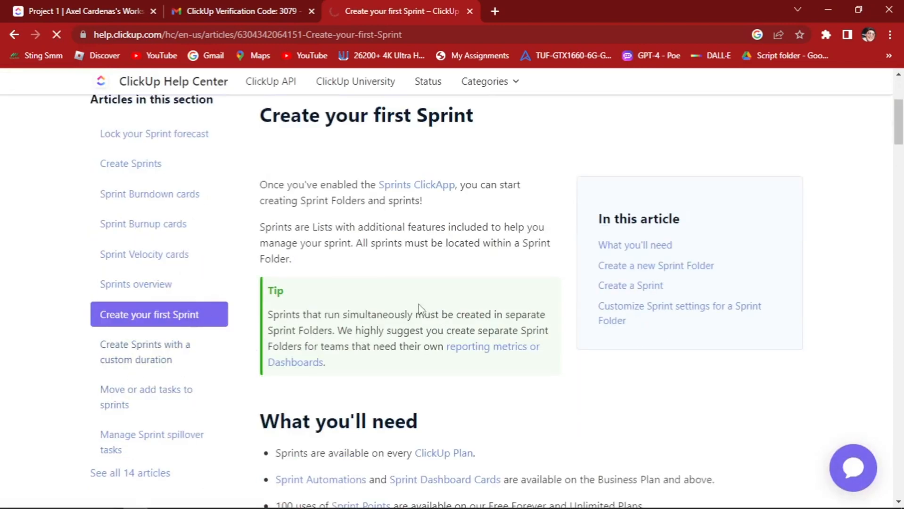
{"action": "left_click", "coordinate": [145, 352]}
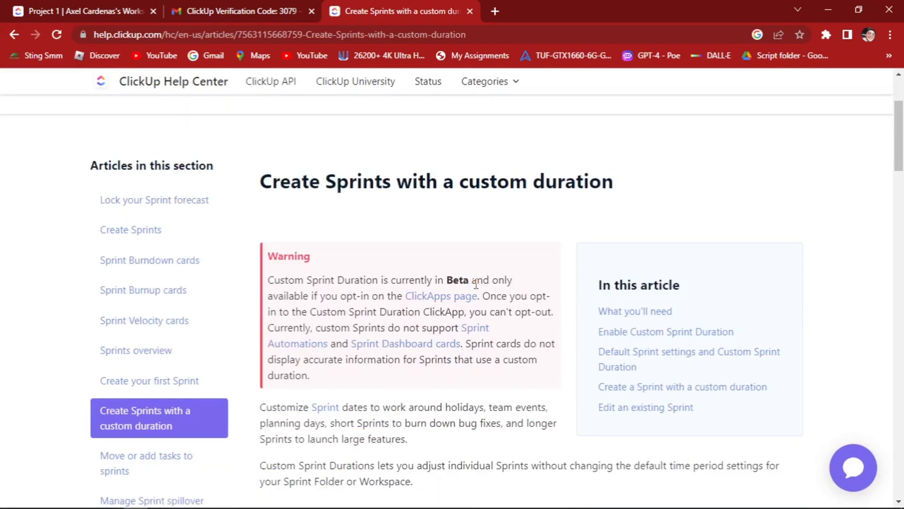
Scroll the custom-duration article through requirements and creation down to 'Edit an existing Sprint'
{"action": "scroll", "scroll_direction": "down", "scroll_amount": 3}
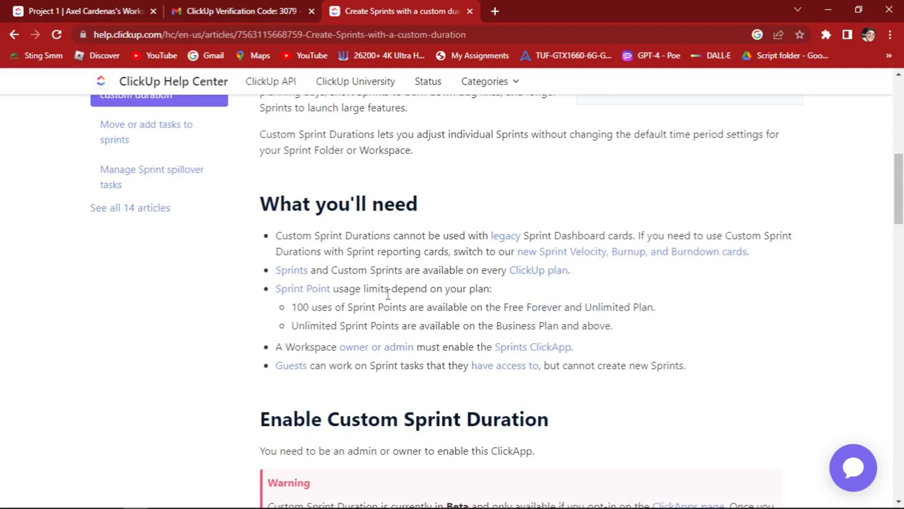
{"action": "scroll", "scroll_direction": "down", "scroll_amount": 3}
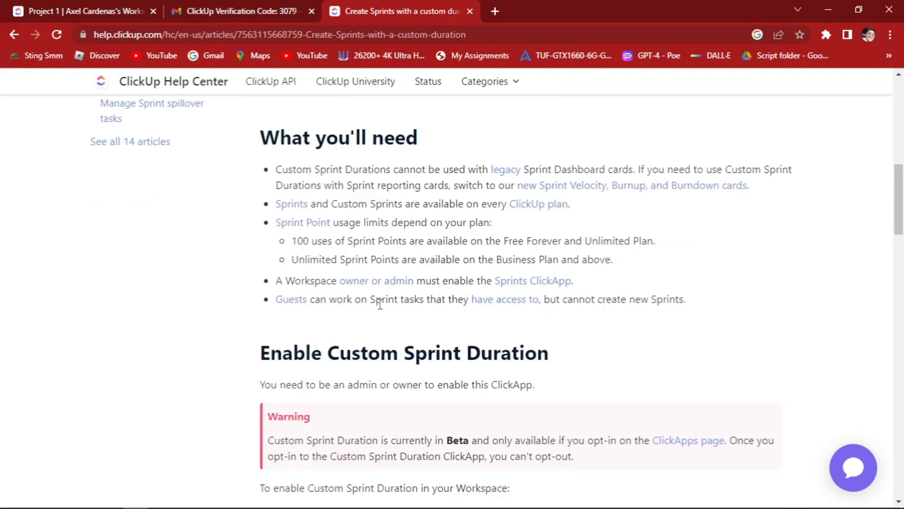
{"action": "mouse_move", "coordinate": [449, 252]}
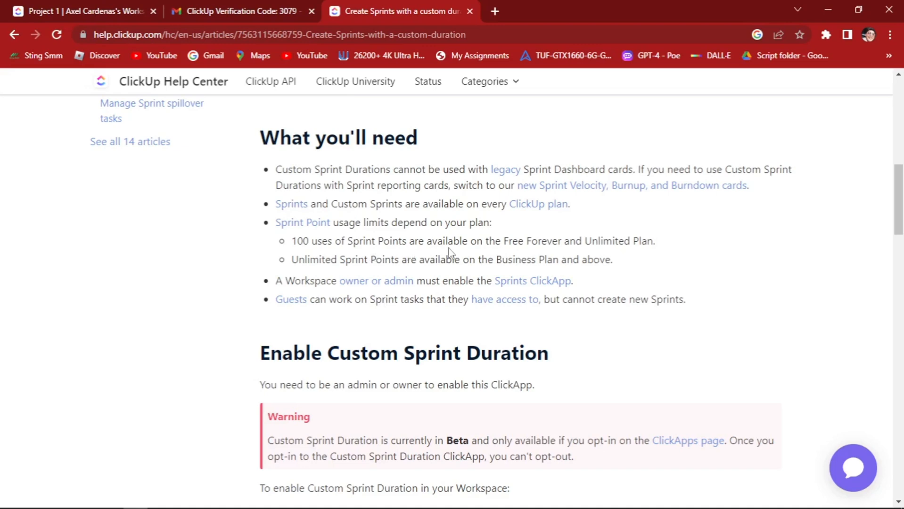
{"action": "mouse_move", "coordinate": [603, 255]}
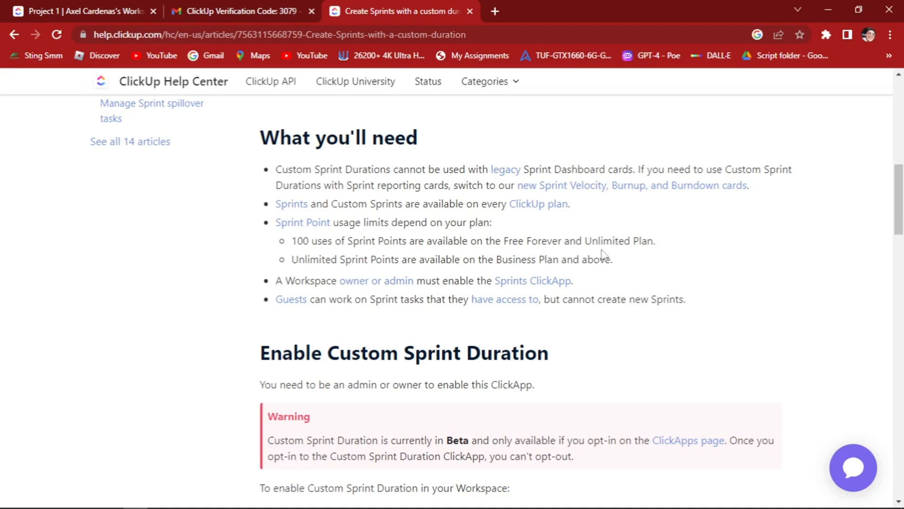
{"action": "scroll", "scroll_direction": "down", "scroll_amount": 3}
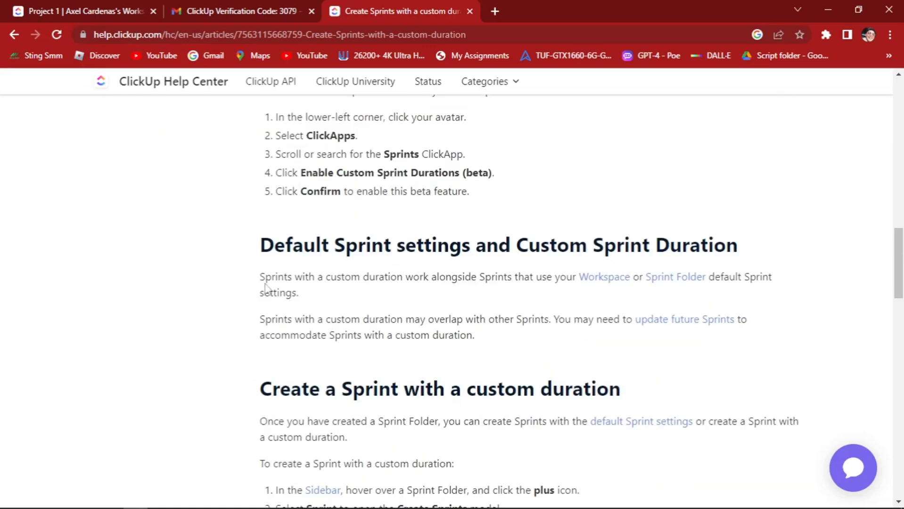
{"action": "mouse_move", "coordinate": [649, 270]}
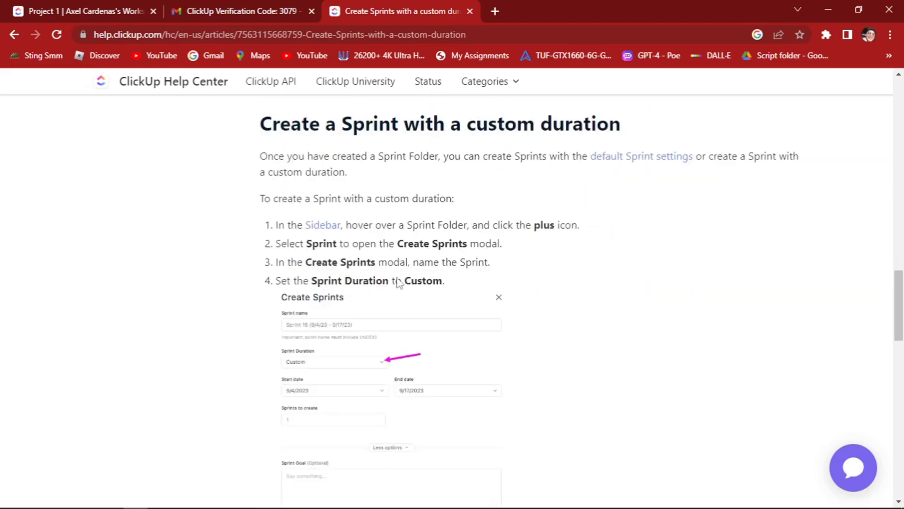
{"action": "scroll", "scroll_direction": "down", "scroll_amount": 3}
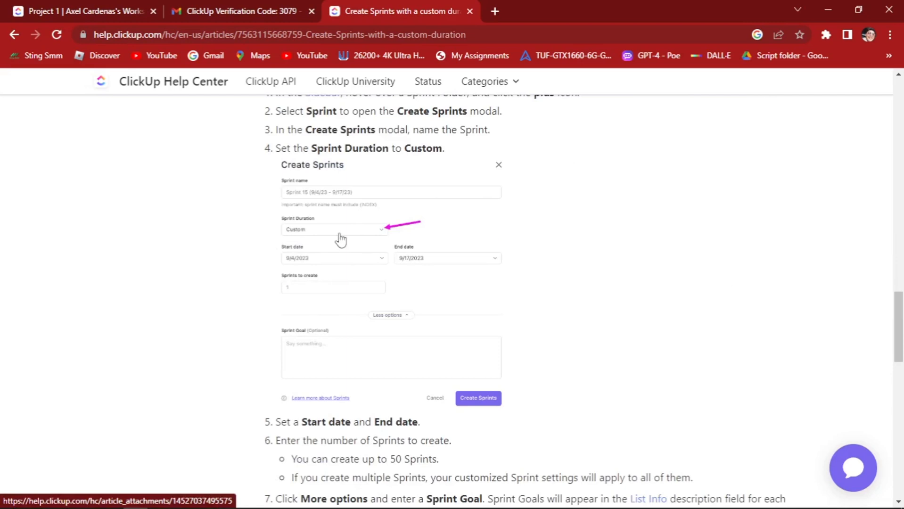
{"action": "scroll", "scroll_direction": "down", "scroll_amount": 3}
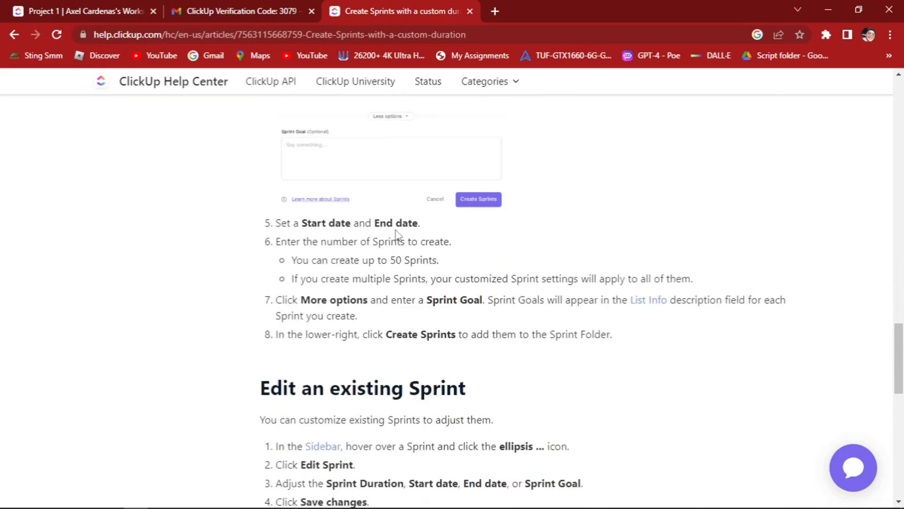
{"action": "mouse_move", "coordinate": [419, 252]}
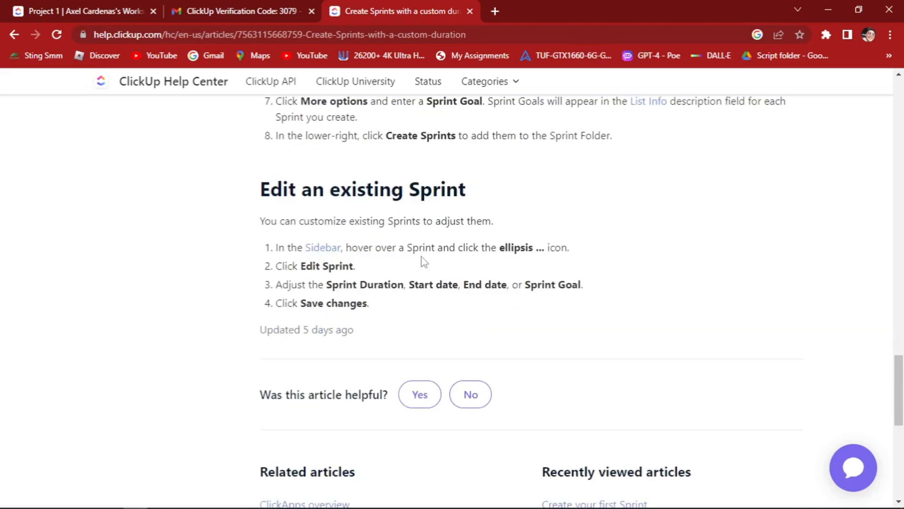
{"action": "mouse_move", "coordinate": [177, 7]}
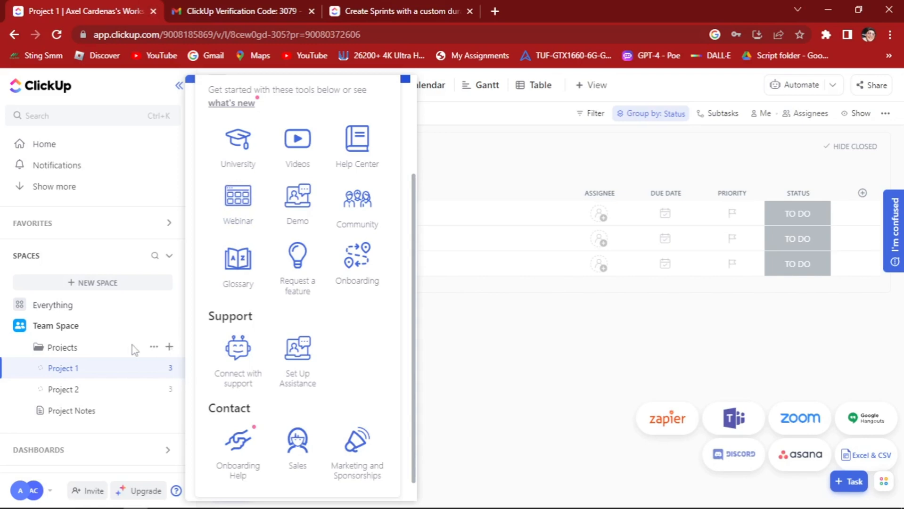
{"action": "mouse_move", "coordinate": [86, 375]}
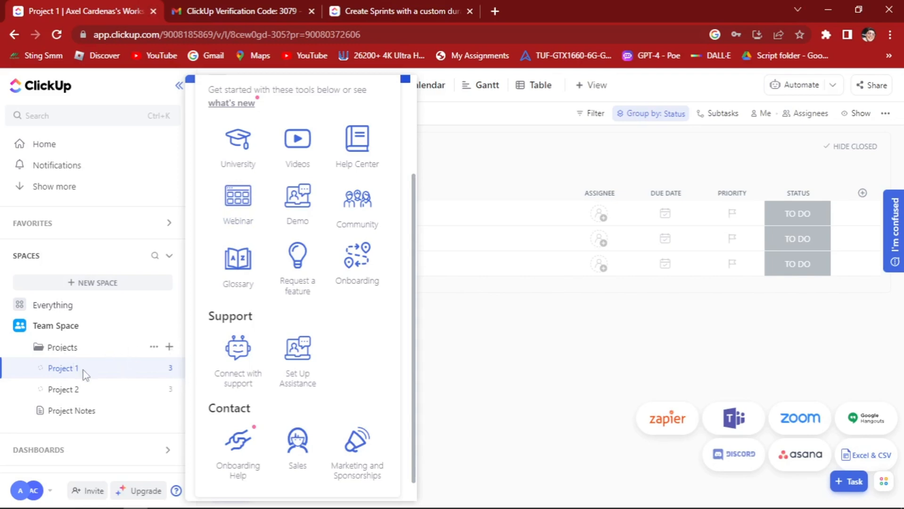
{"action": "mouse_move", "coordinate": [452, 178]}
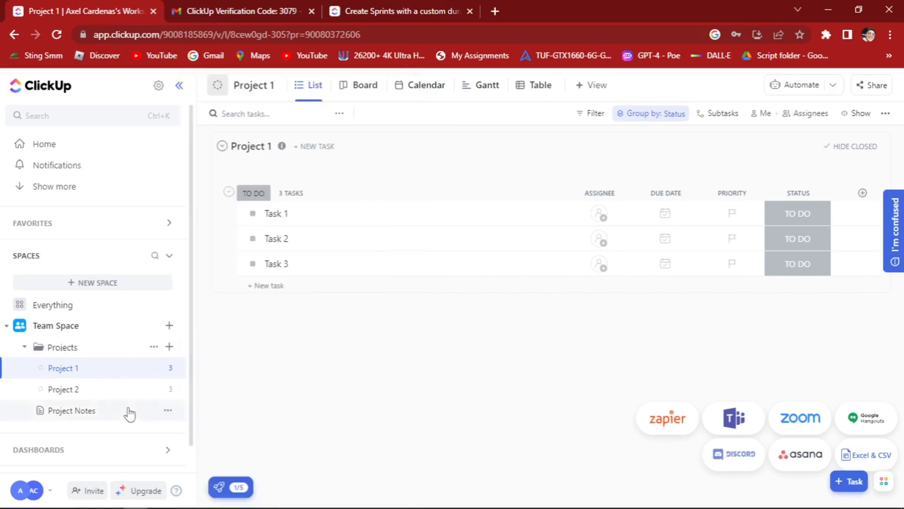
{"action": "mouse_move", "coordinate": [170, 326]}
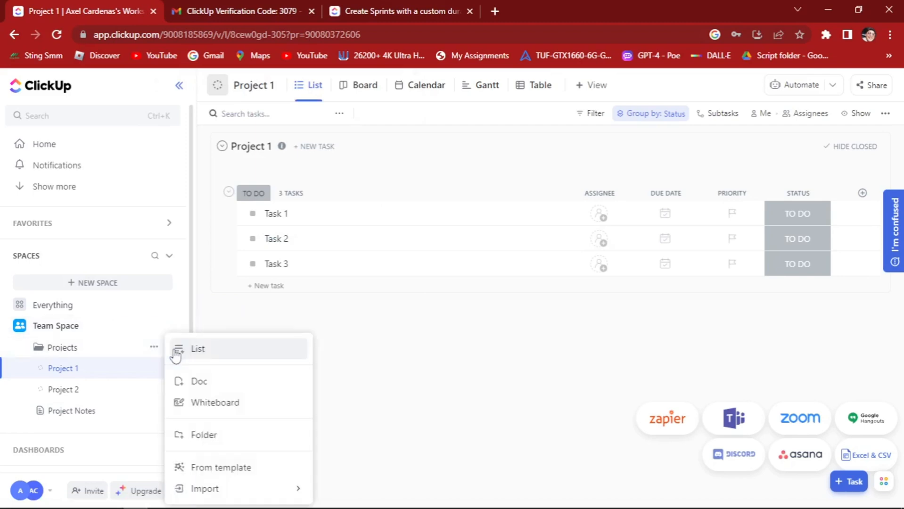
{"action": "mouse_move", "coordinate": [225, 471]}
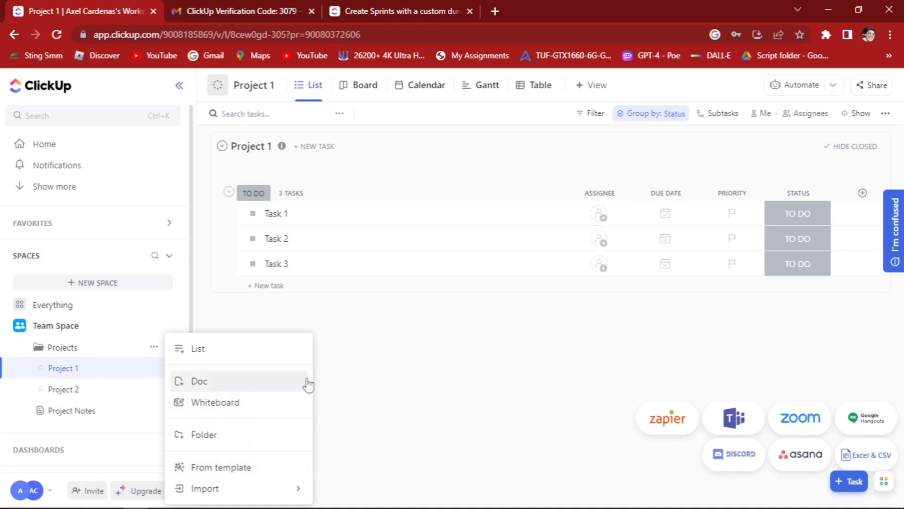
{"action": "mouse_move", "coordinate": [327, 360]}
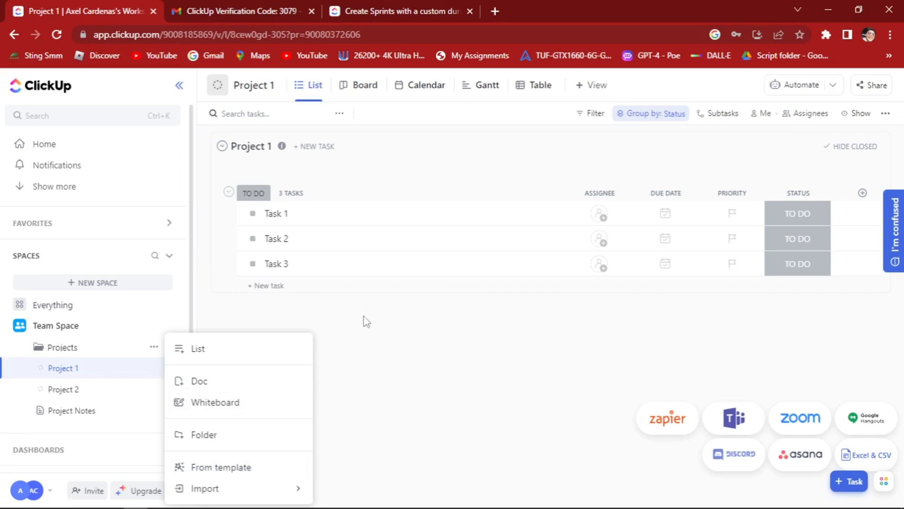
{"action": "mouse_move", "coordinate": [362, 322]}
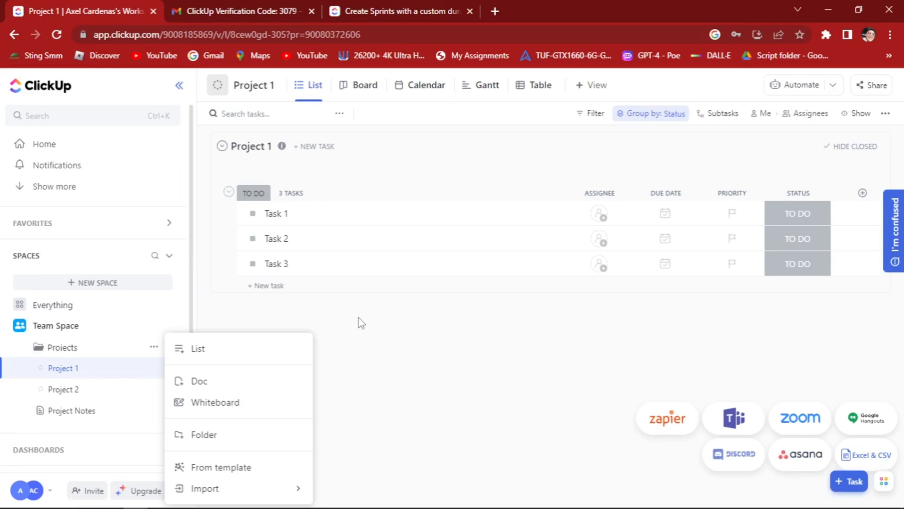
{"action": "mouse_move", "coordinate": [364, 322]}
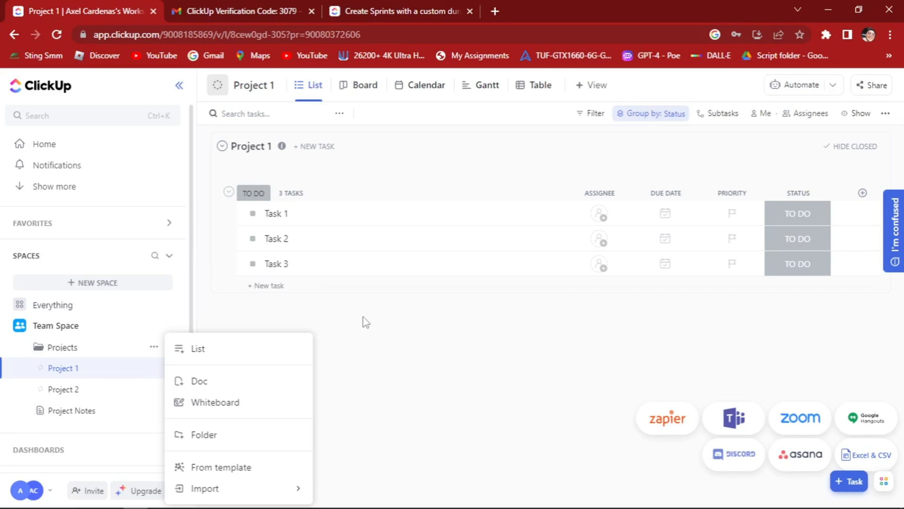